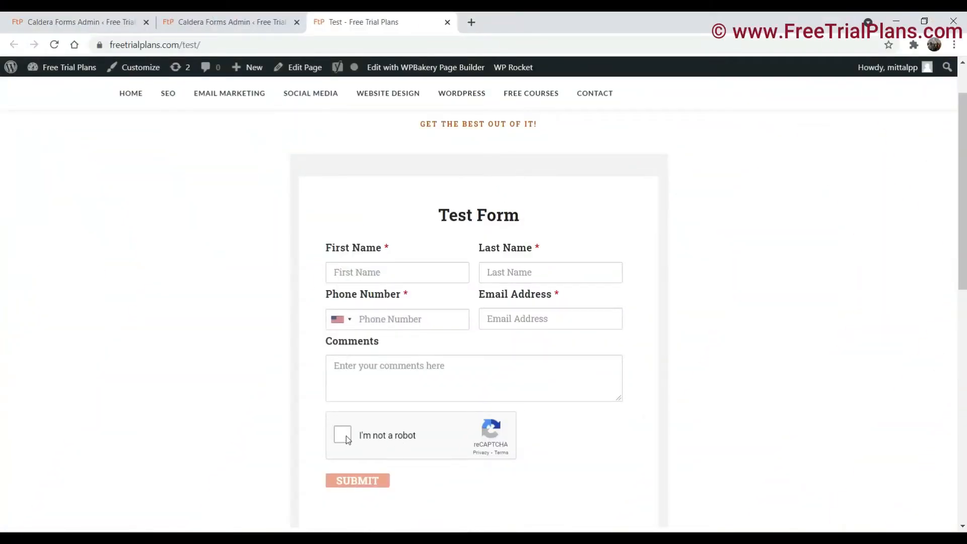
Attempt submitting the test form on the live page and compare it with the form editor.
click(357, 481)
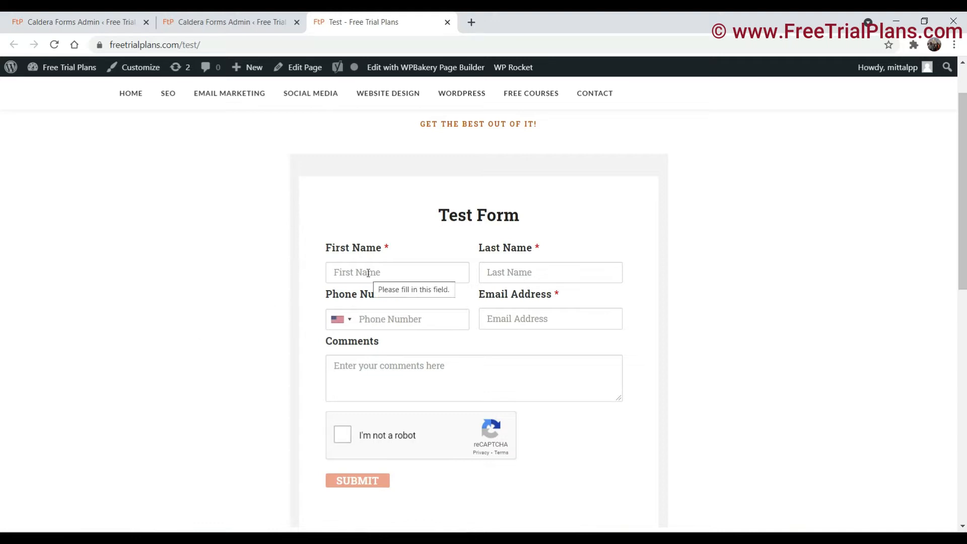
click(396, 272)
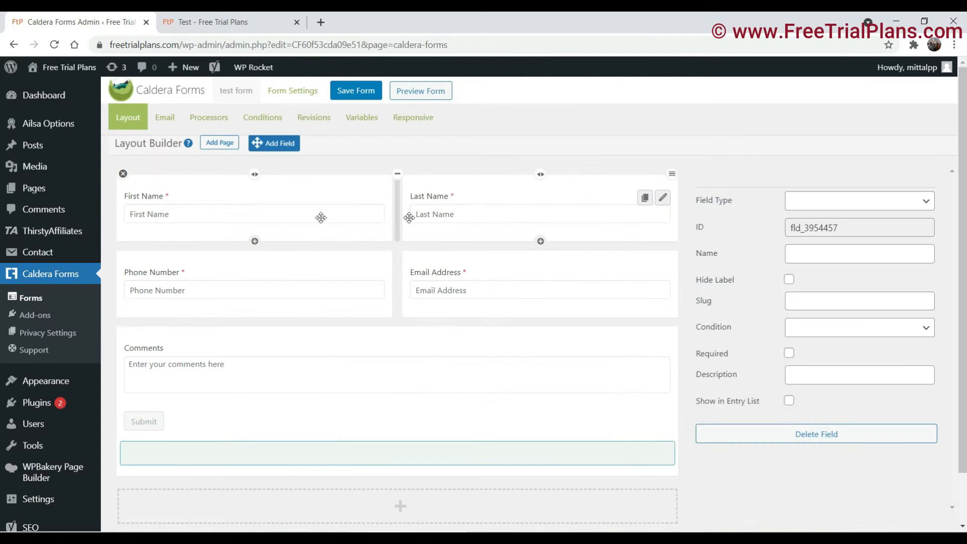
mouse_move(47, 333)
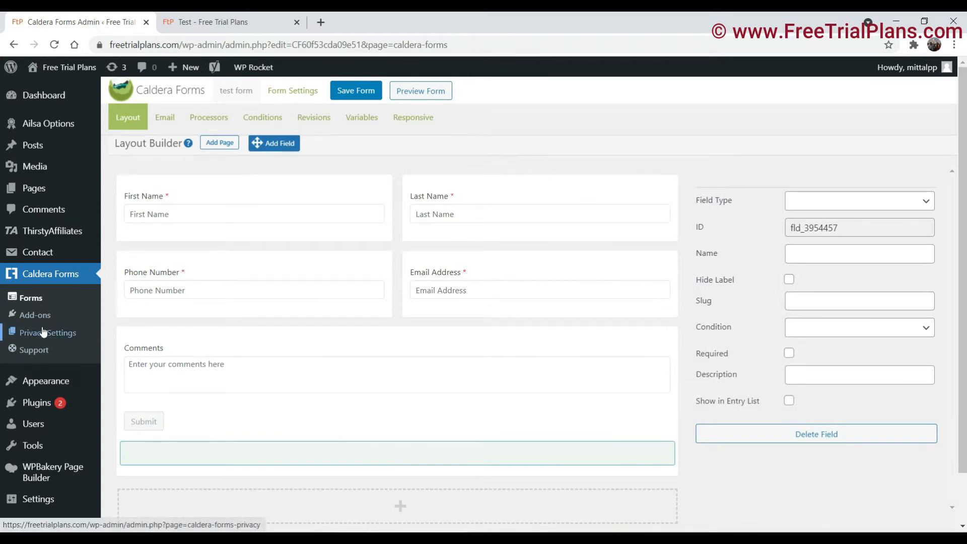
click(212, 22)
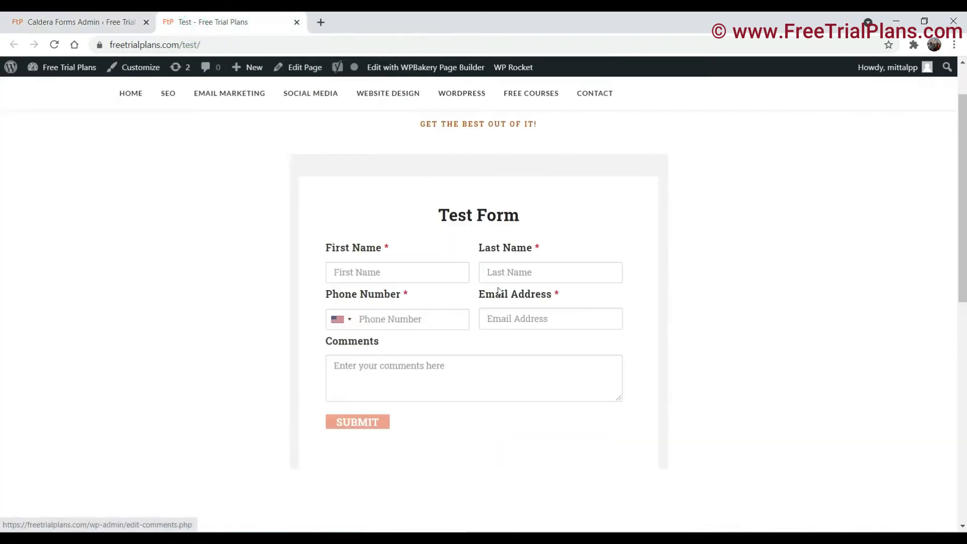
click(74, 21)
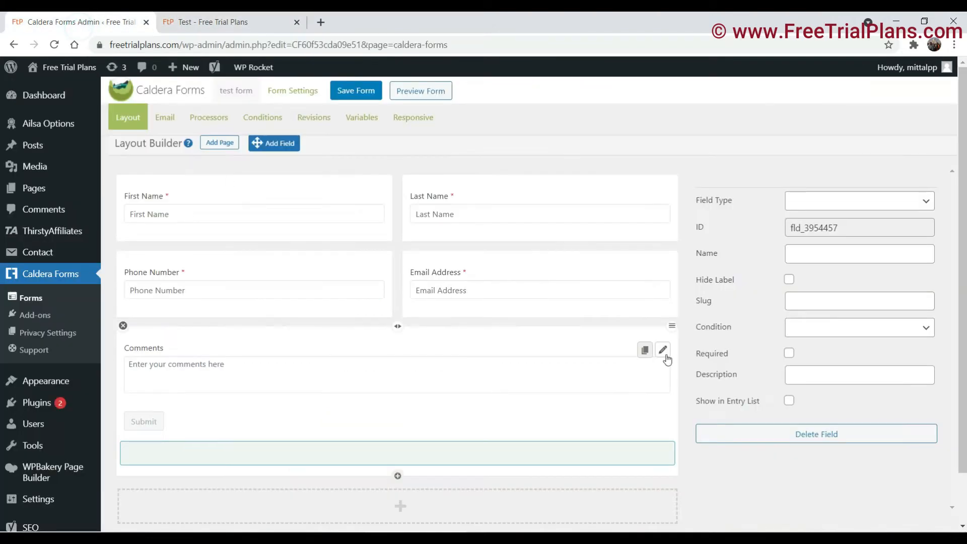
Delete the empty reCAPTCHA-style field below the Comments and Submit row.
scroll(down, 3)
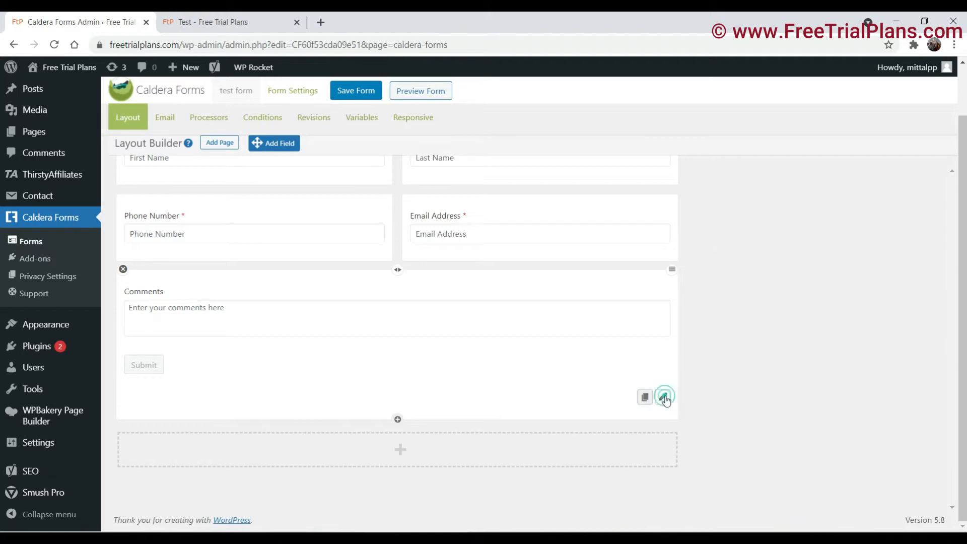
click(664, 396)
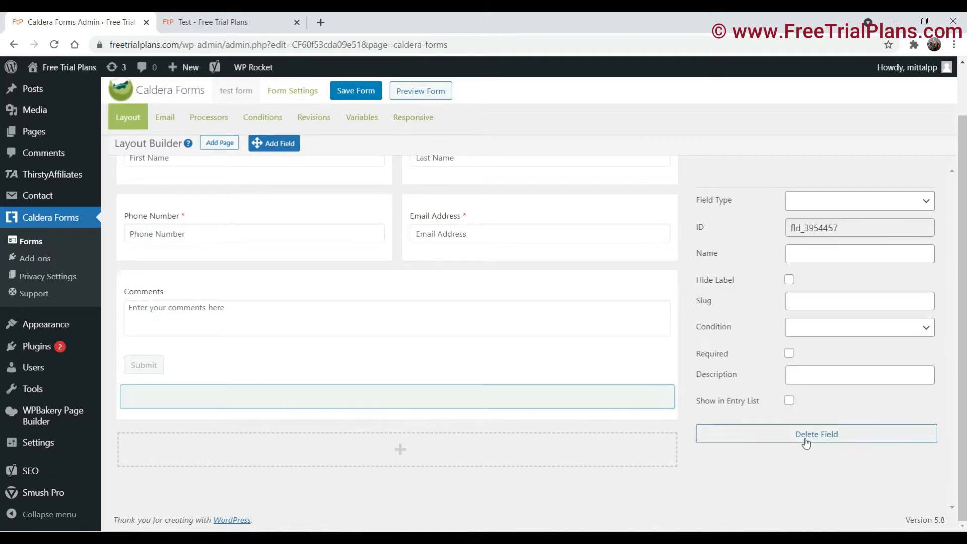
click(816, 434)
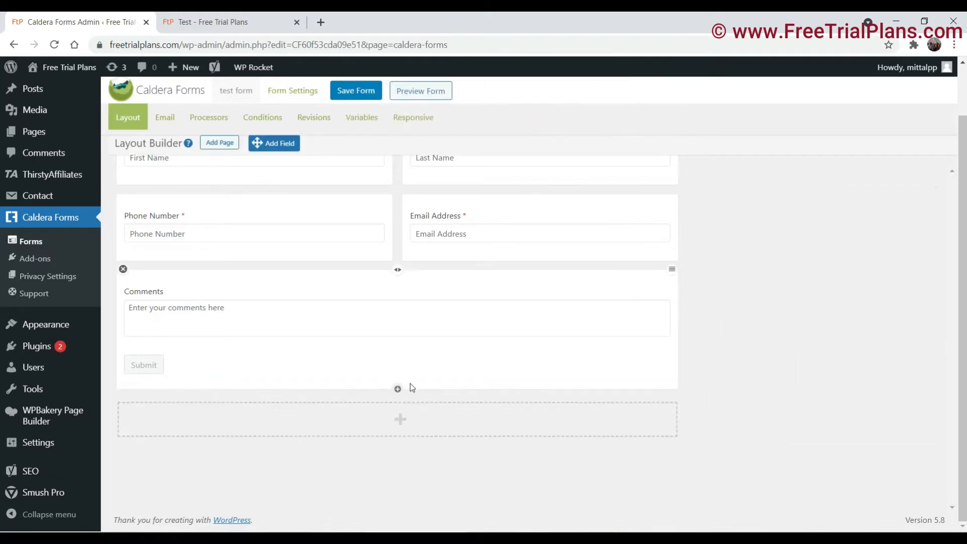
Add a new field row and browse the Special and Content field types.
click(273, 143)
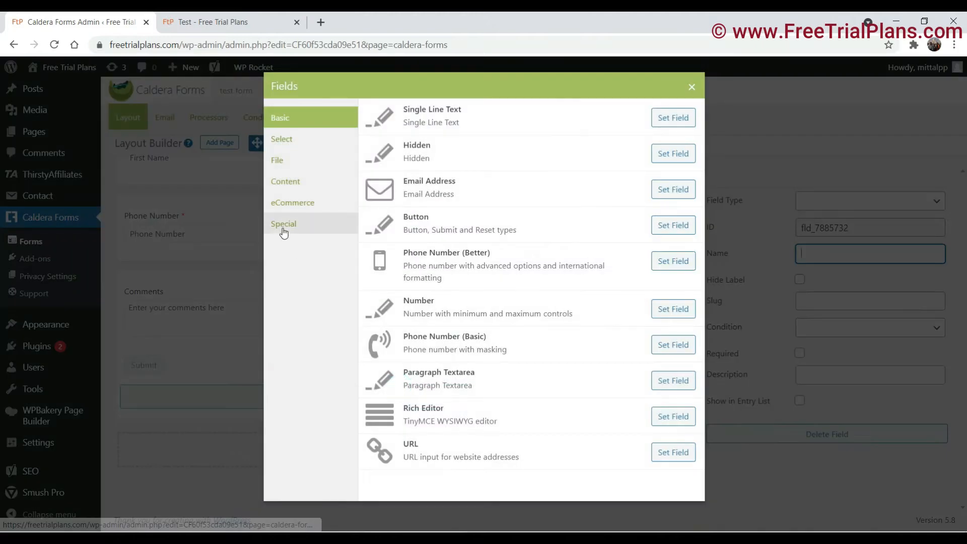
click(283, 224)
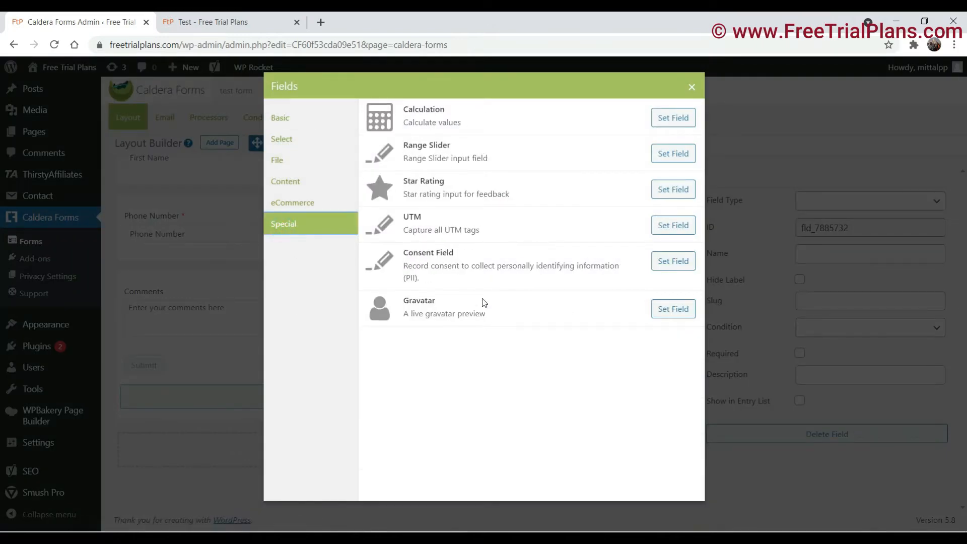
mouse_move(293, 202)
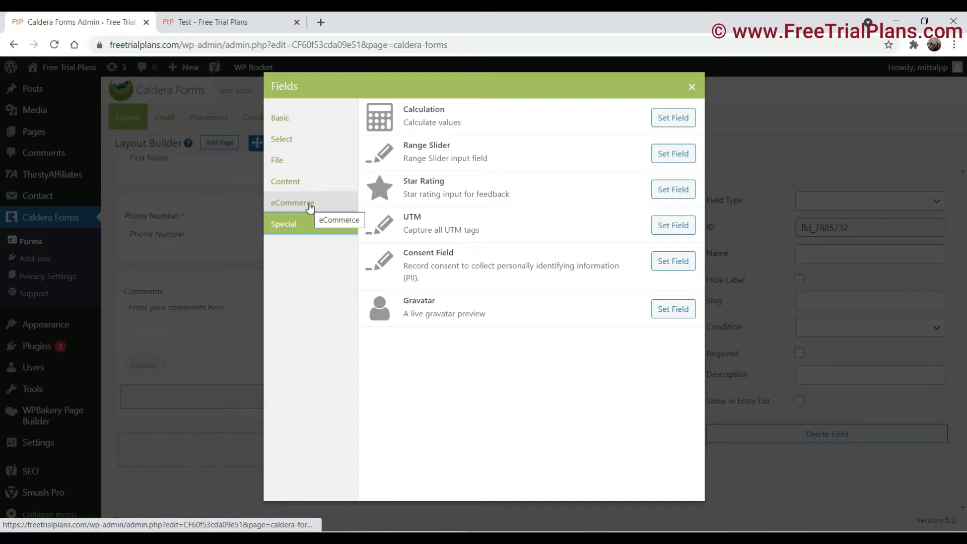
click(286, 181)
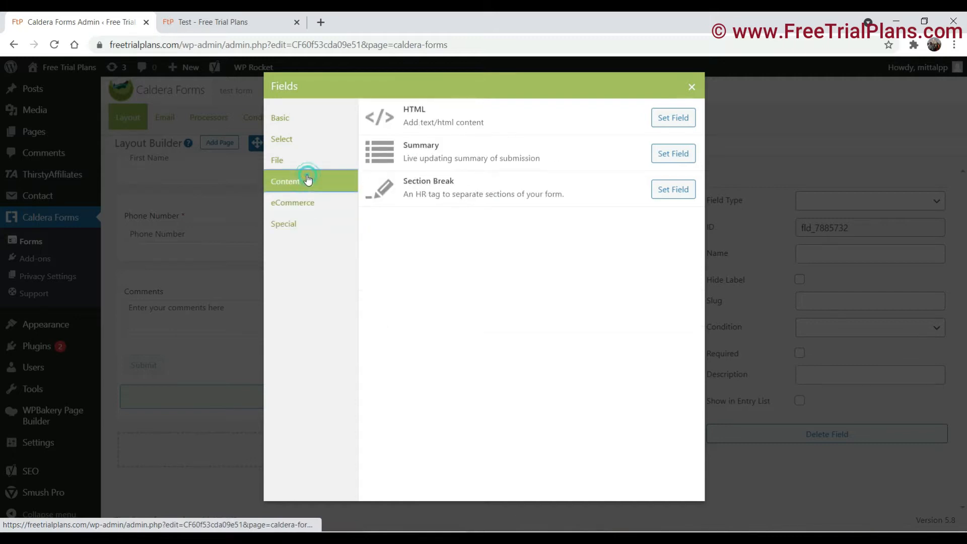
click(690, 86)
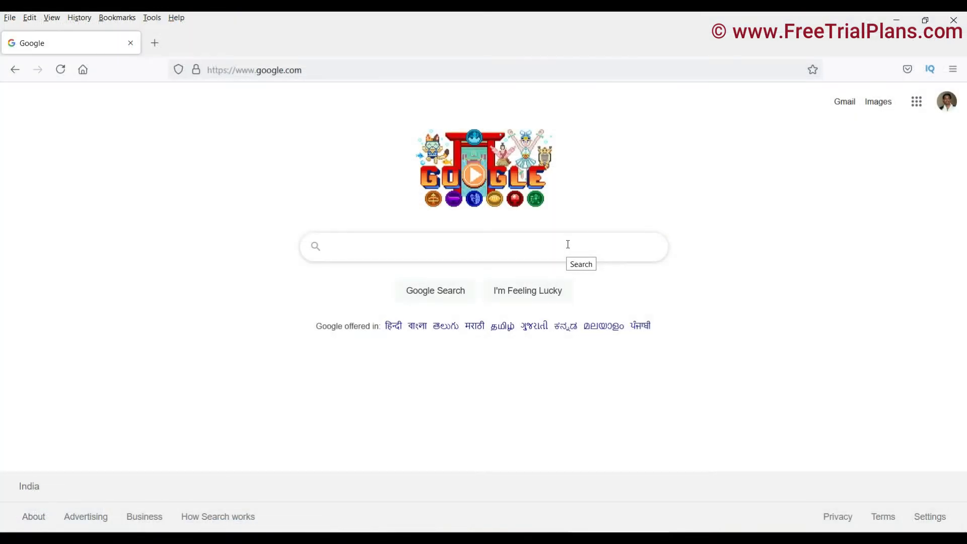
Search Google for 'google recaptcha' and reach the admin console's Register a new site form.
click(431, 247)
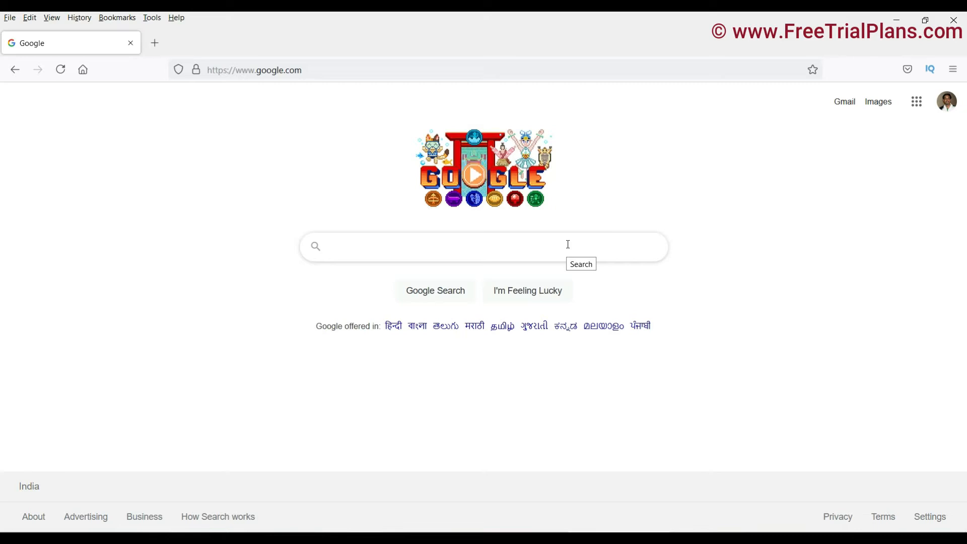
text(google)
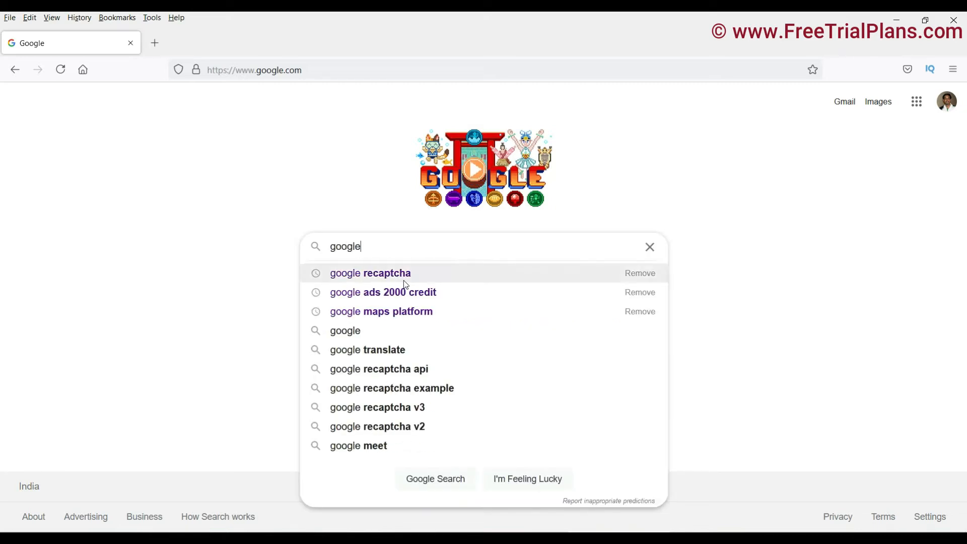
click(371, 272)
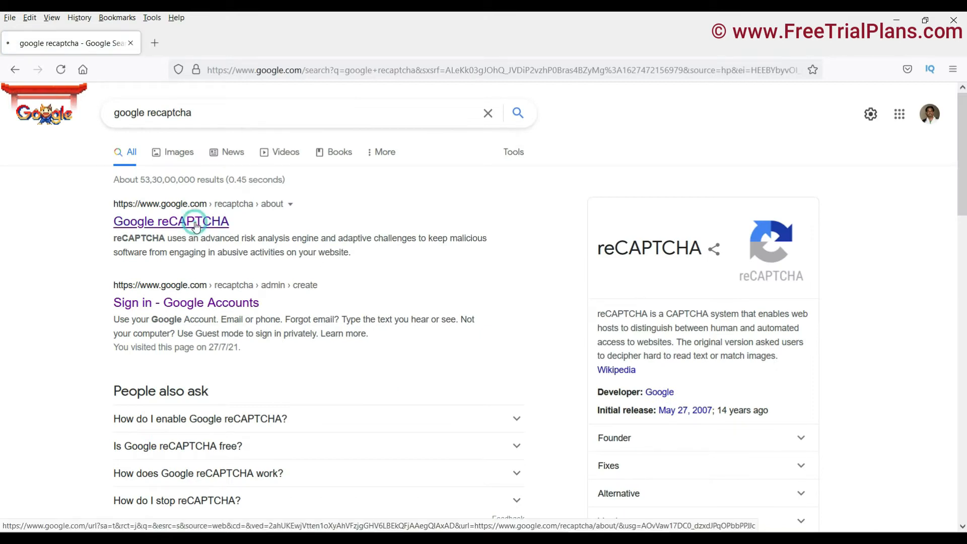
click(171, 220)
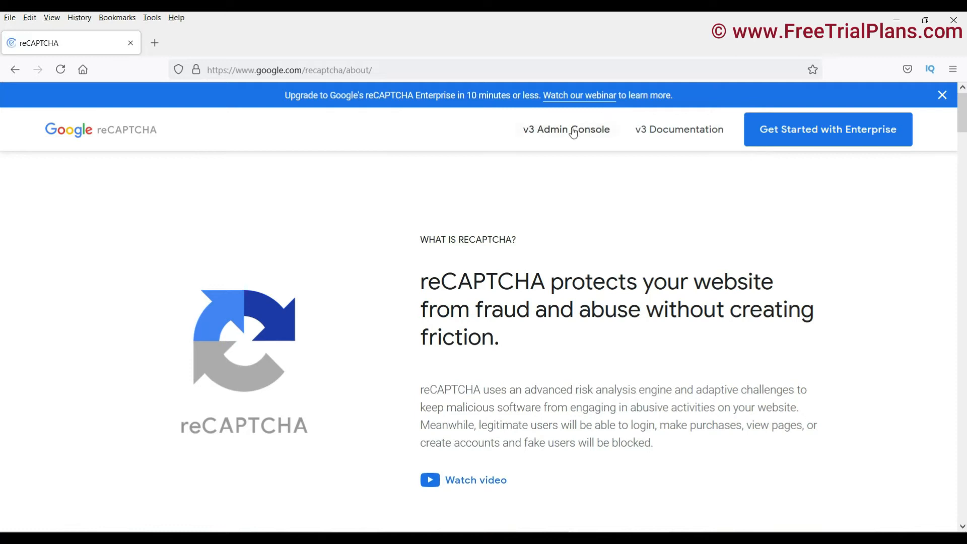
click(566, 130)
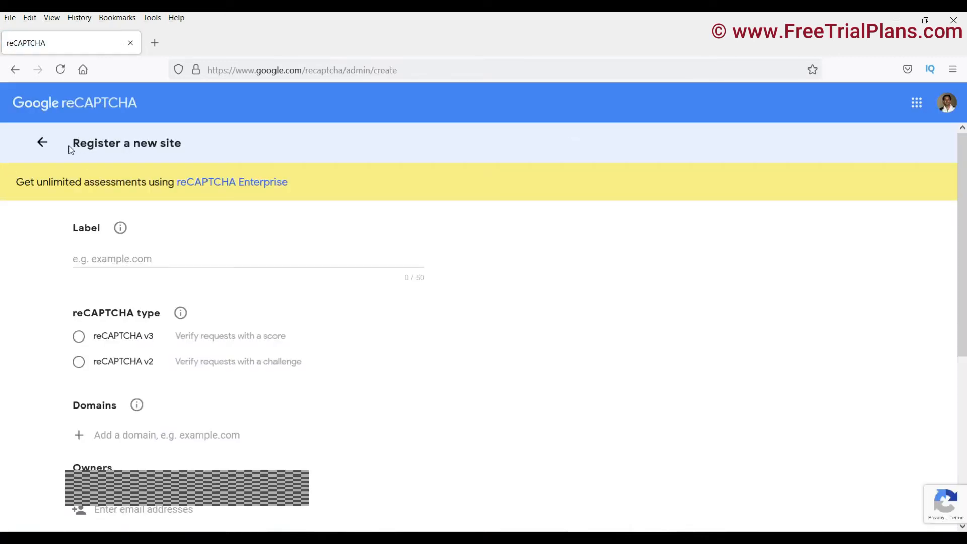
Label the new reCAPTCHA site 'Param Freelance' and scroll down to the type options.
double_click(127, 143)
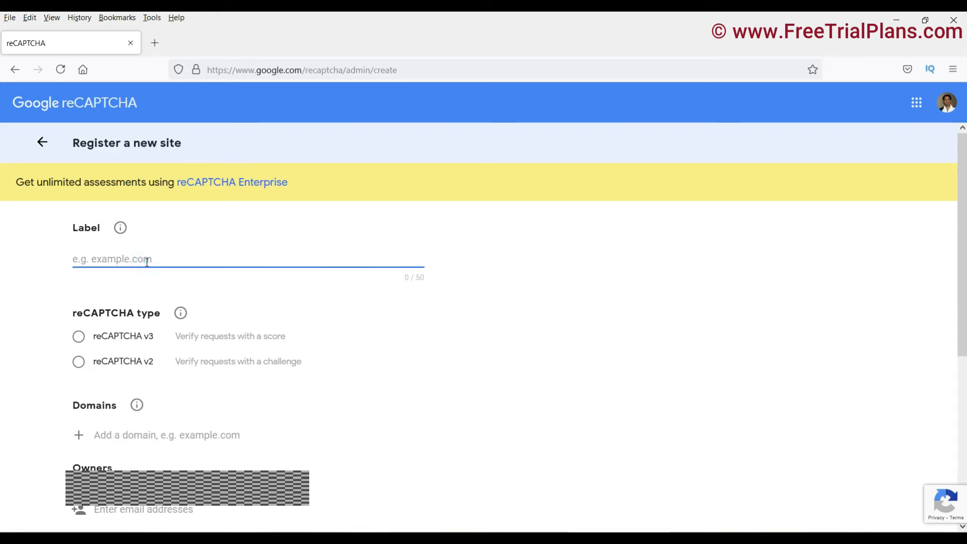
text(Param)
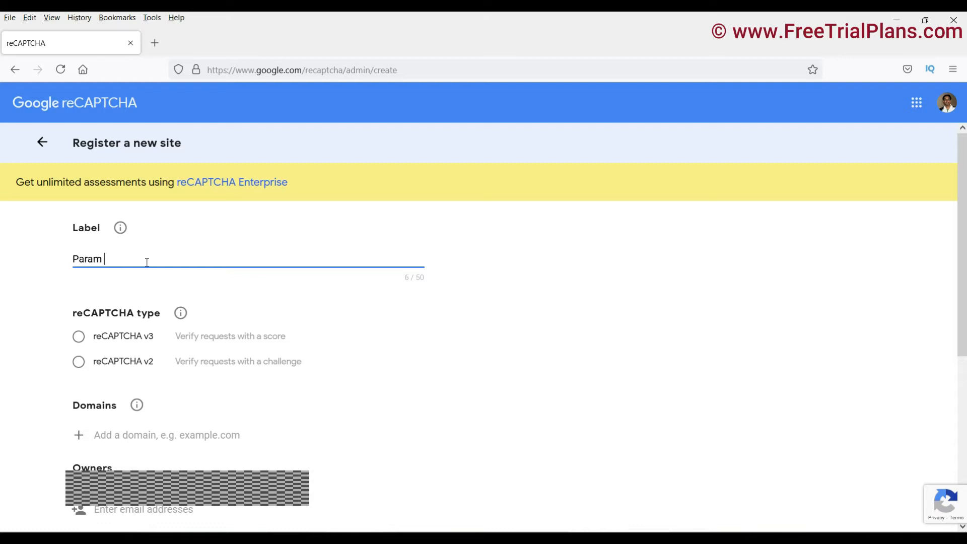
text(Freelance)
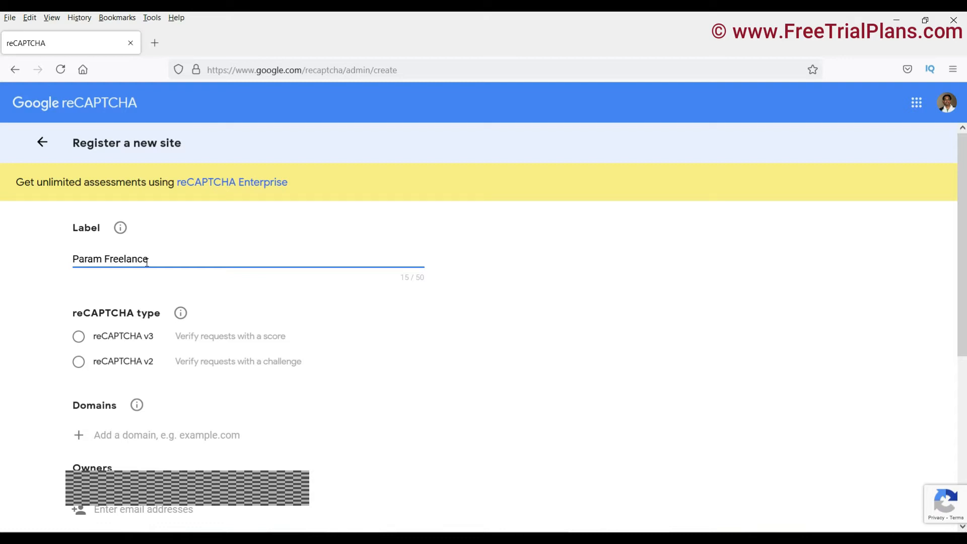
mouse_move(530, 355)
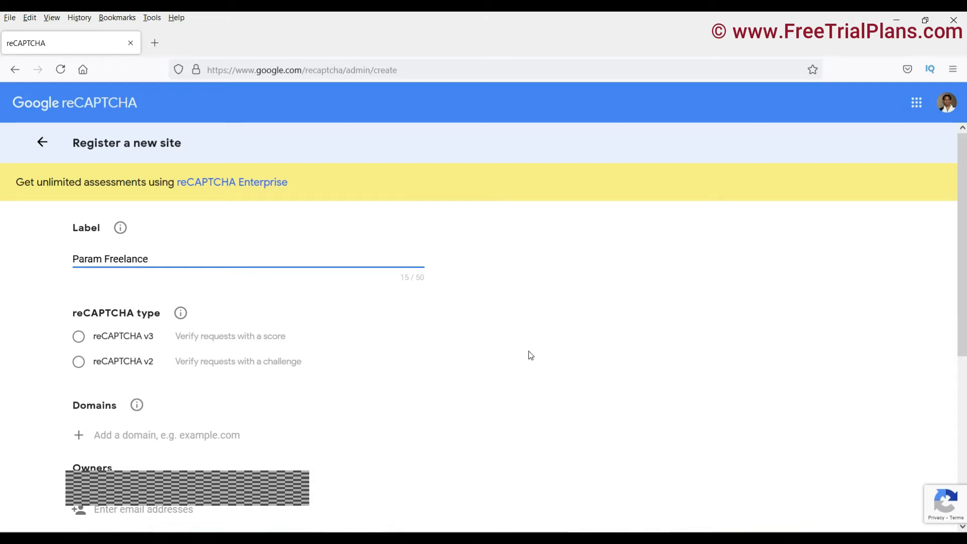
scroll(down, 3)
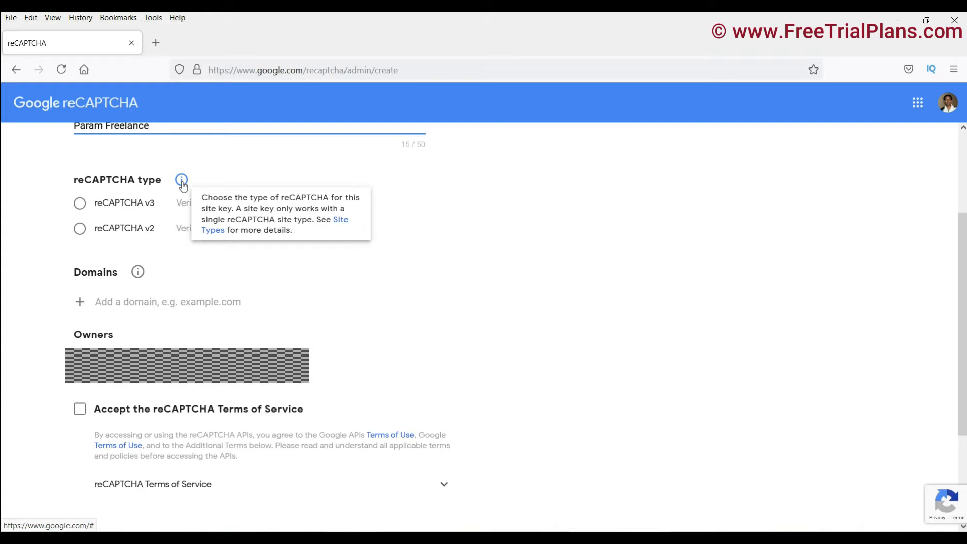
mouse_move(334, 231)
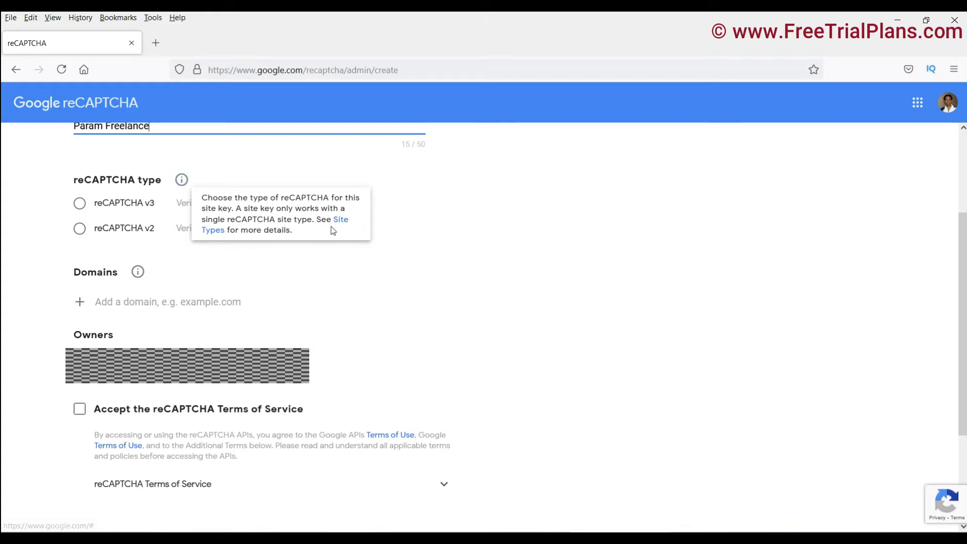
mouse_move(338, 225)
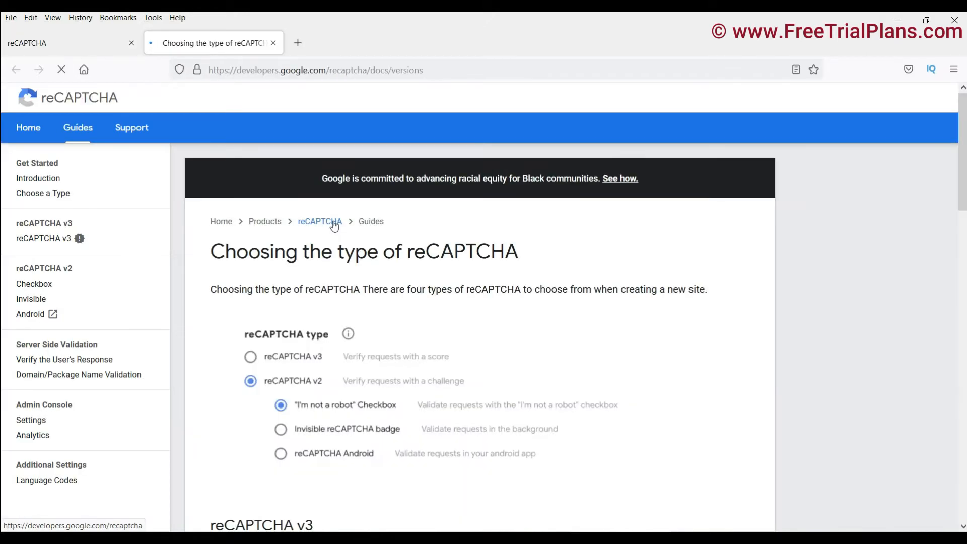
Scroll the 'Choosing the type of reCAPTCHA' guide down to the v1 shutdown note and back.
scroll(down, 3)
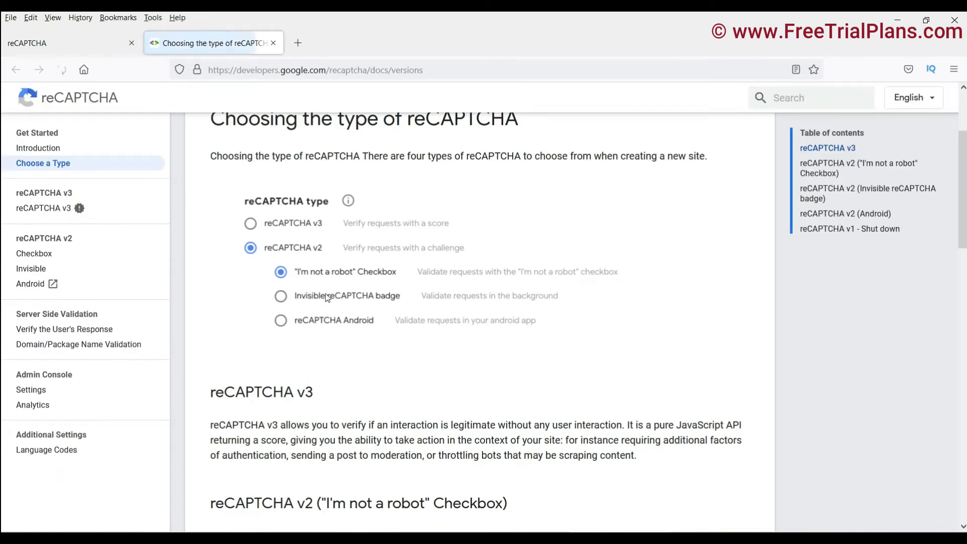
scroll(down, 3)
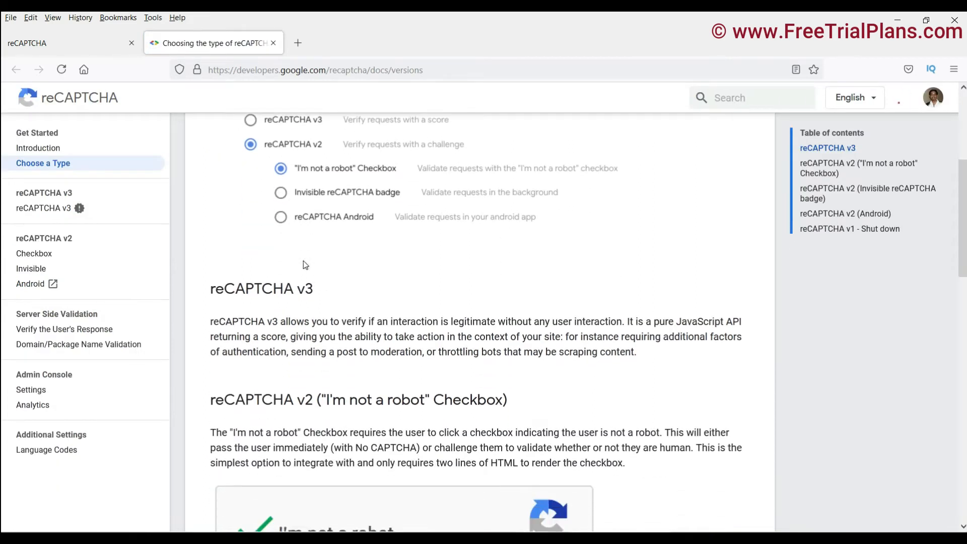
scroll(down, 3)
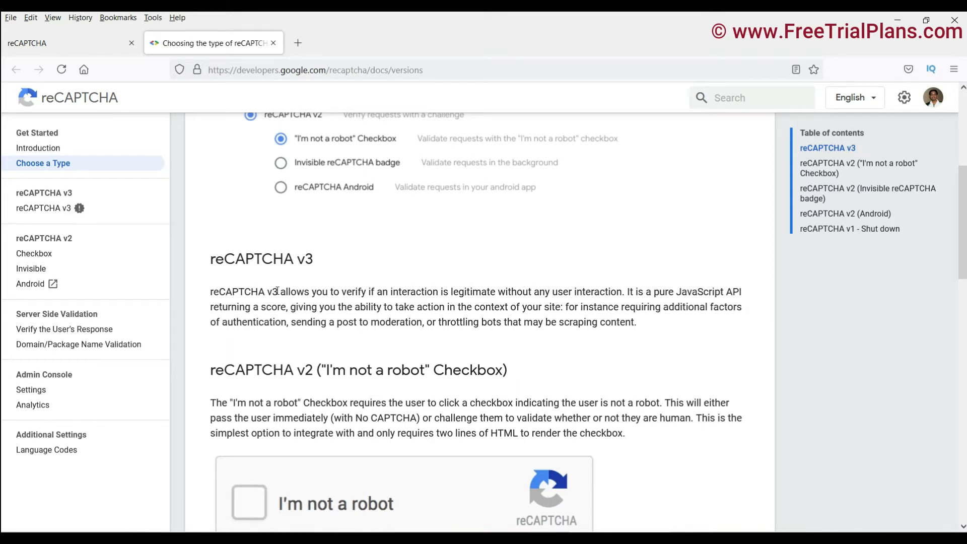
scroll(down, 3)
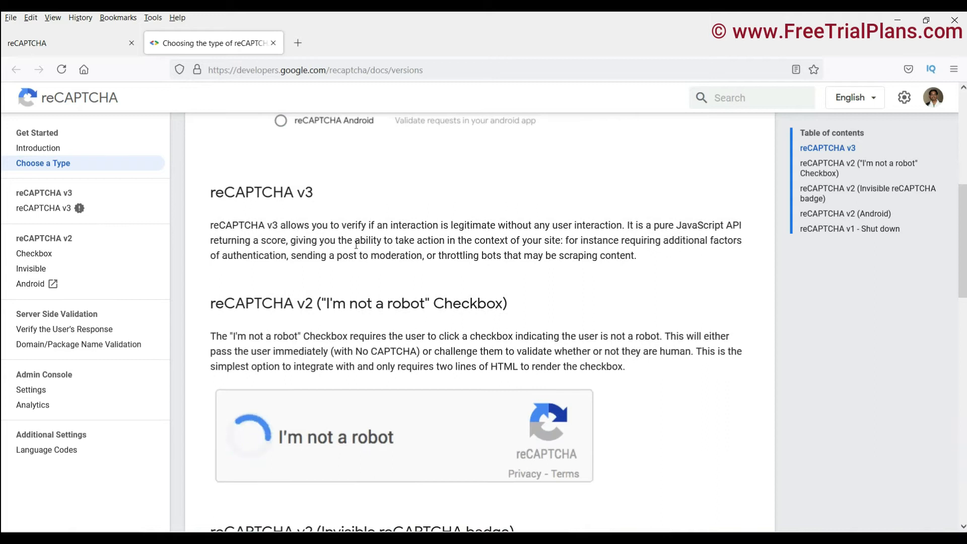
scroll(down, 3)
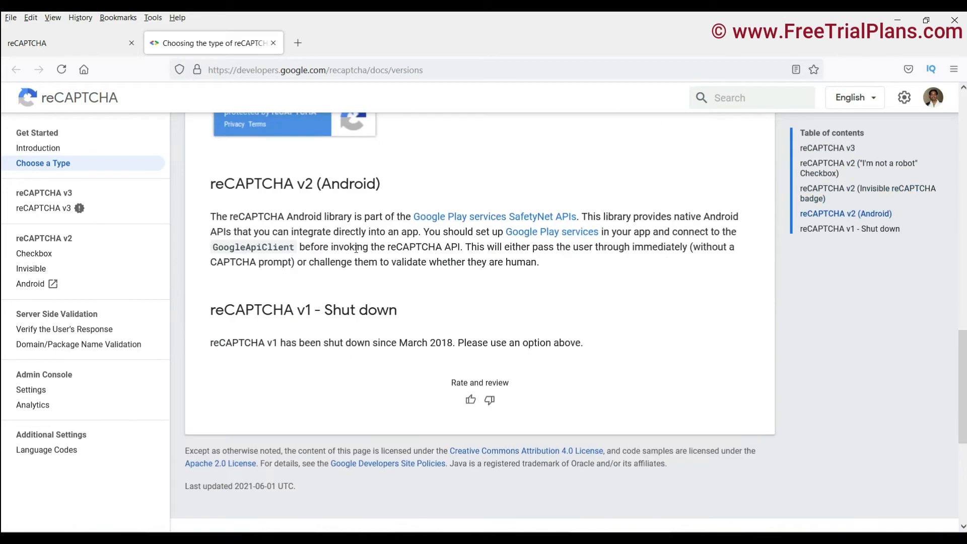
scroll(up, 3)
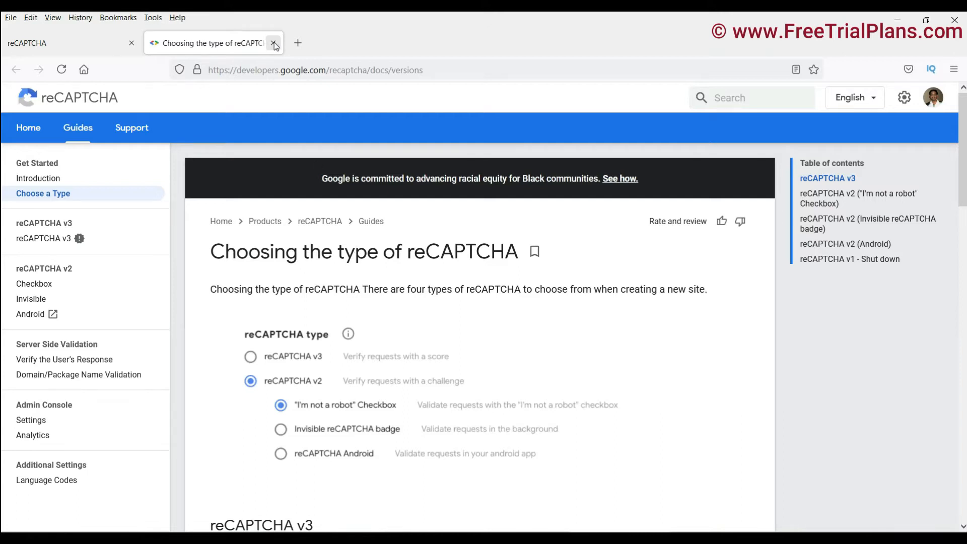
Choose reCAPTCHA v2 checkbox, add domain freetrialplans.com, and accept the Terms of Service.
click(274, 43)
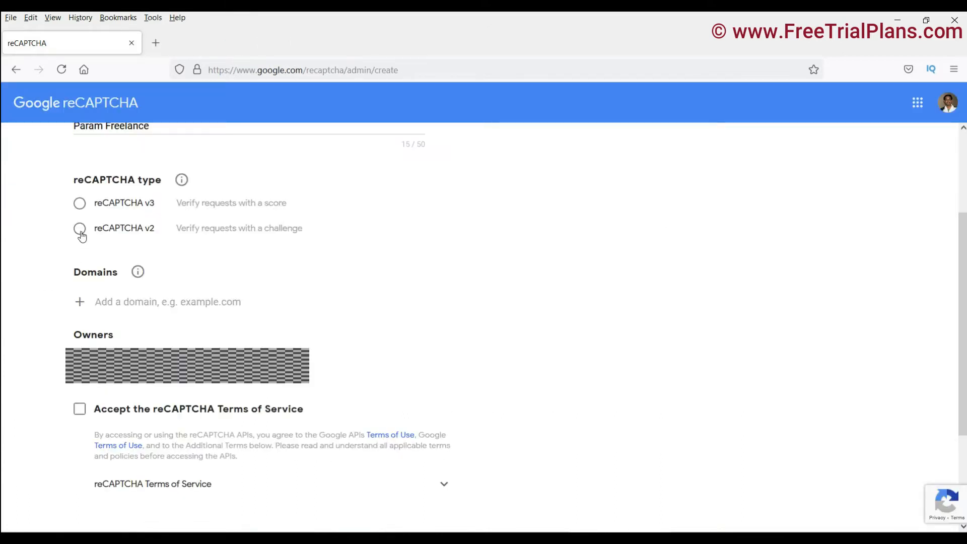
click(79, 228)
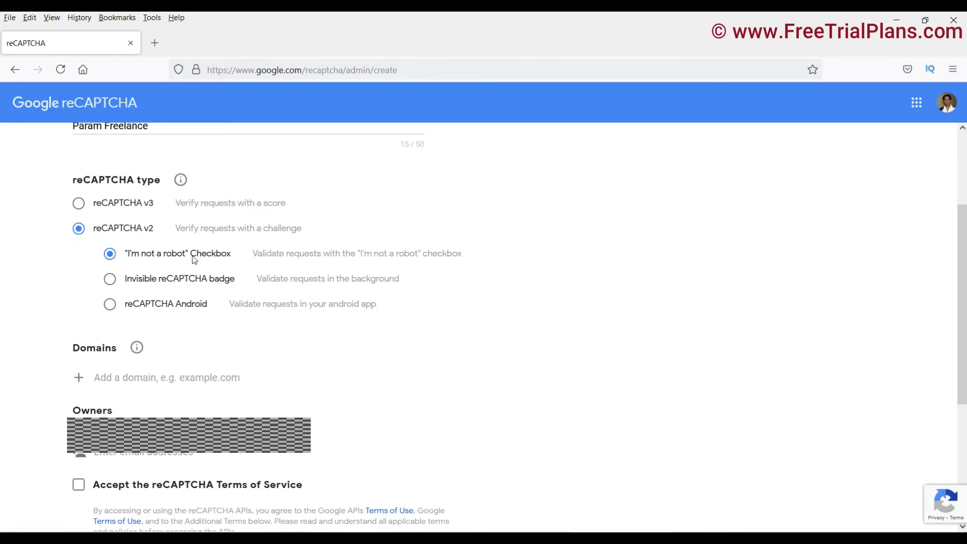
click(185, 378)
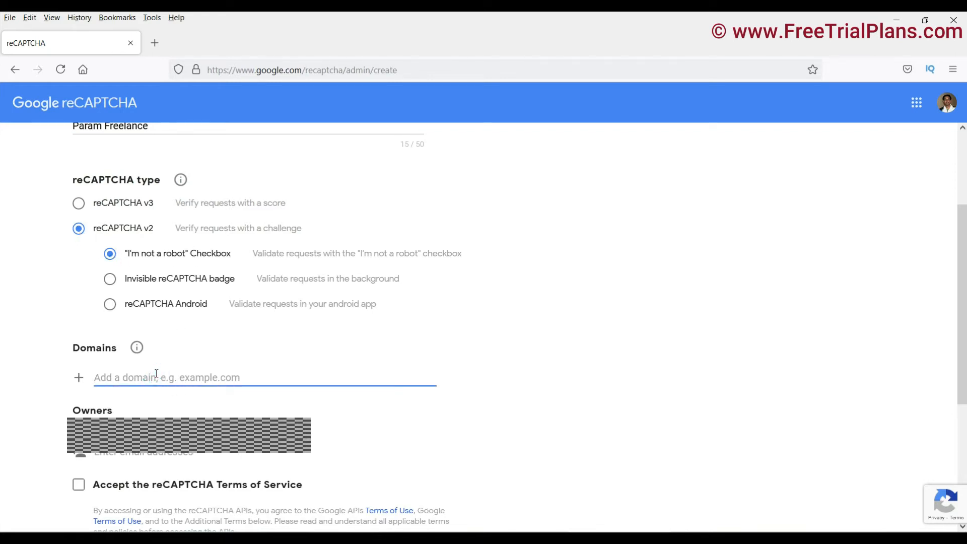
text(freetrialplans.com)
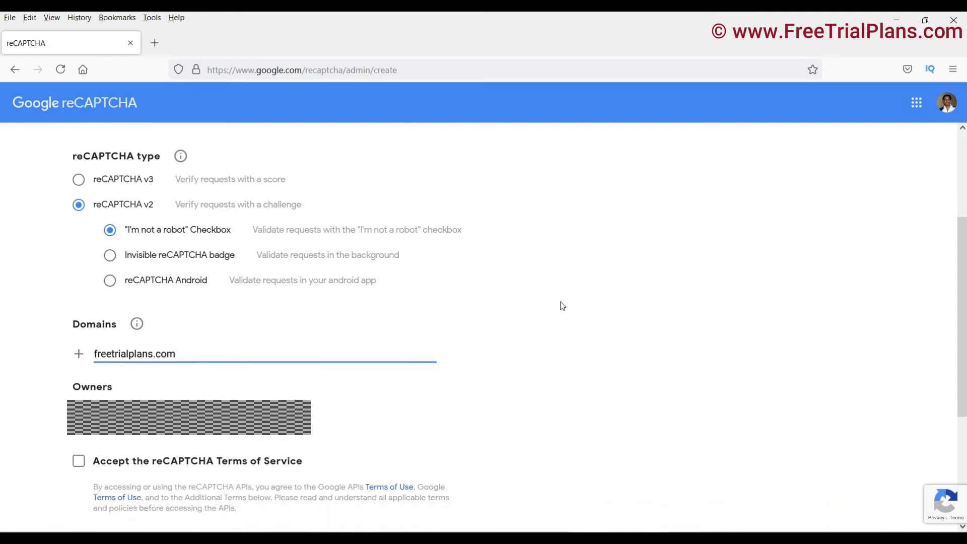
scroll(down, 3)
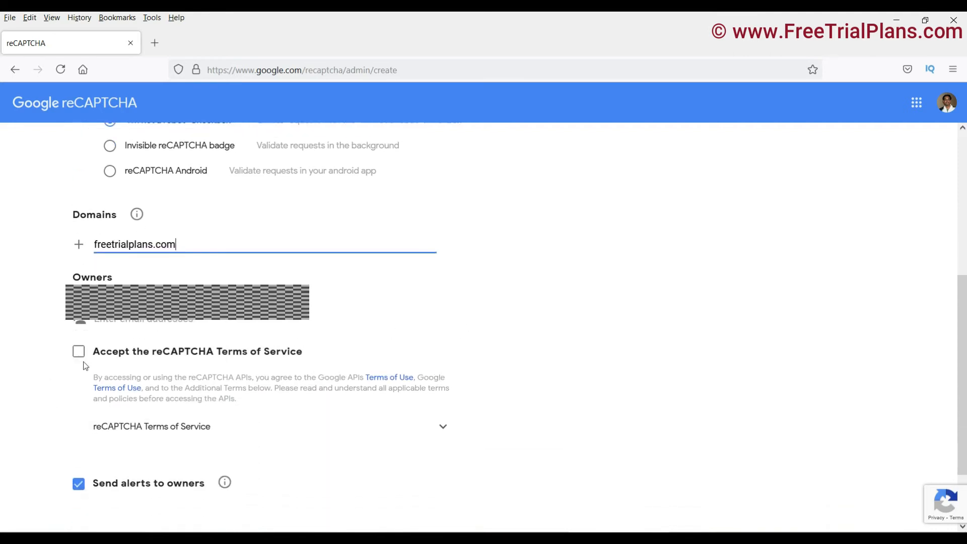
click(79, 352)
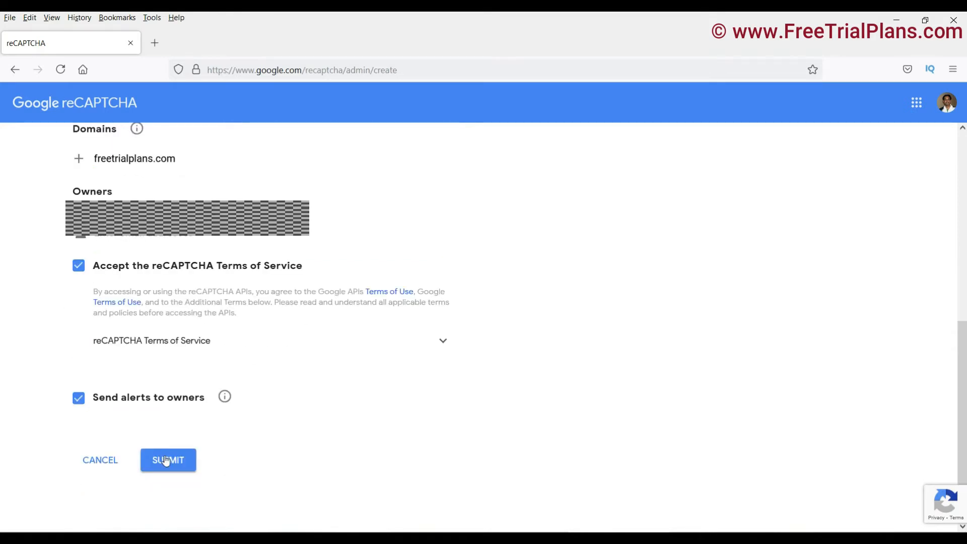
Submit the 'Param Freelance' registration and copy the generated reCAPTCHA keys.
click(168, 459)
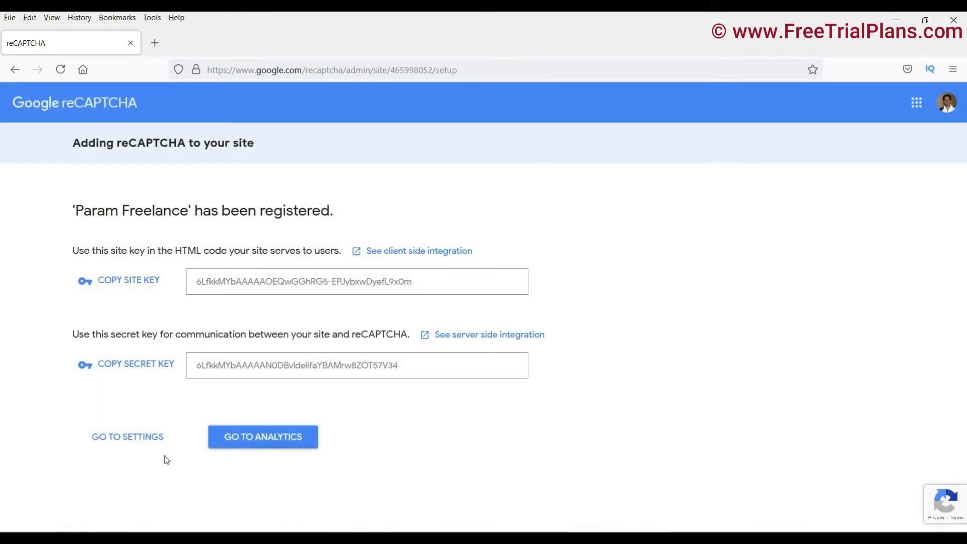
mouse_move(164, 291)
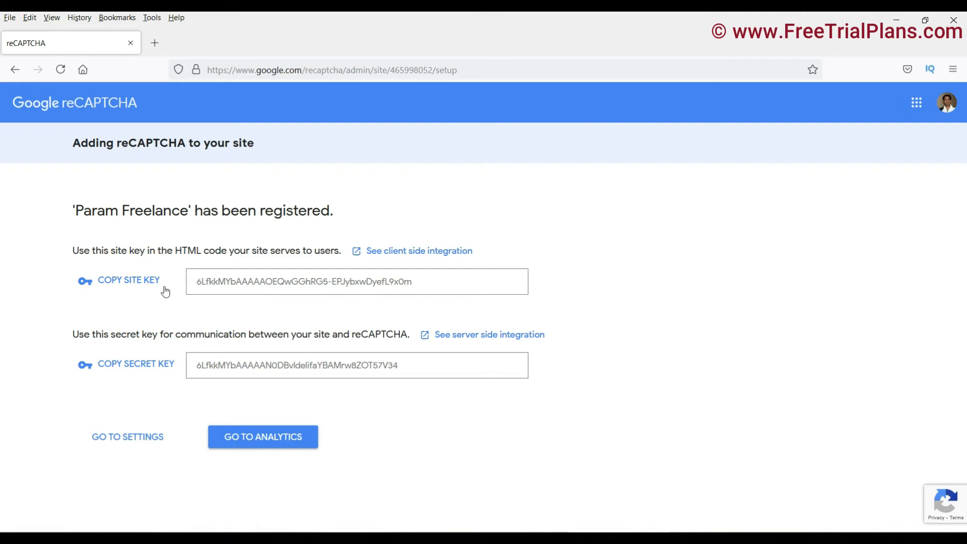
mouse_move(220, 370)
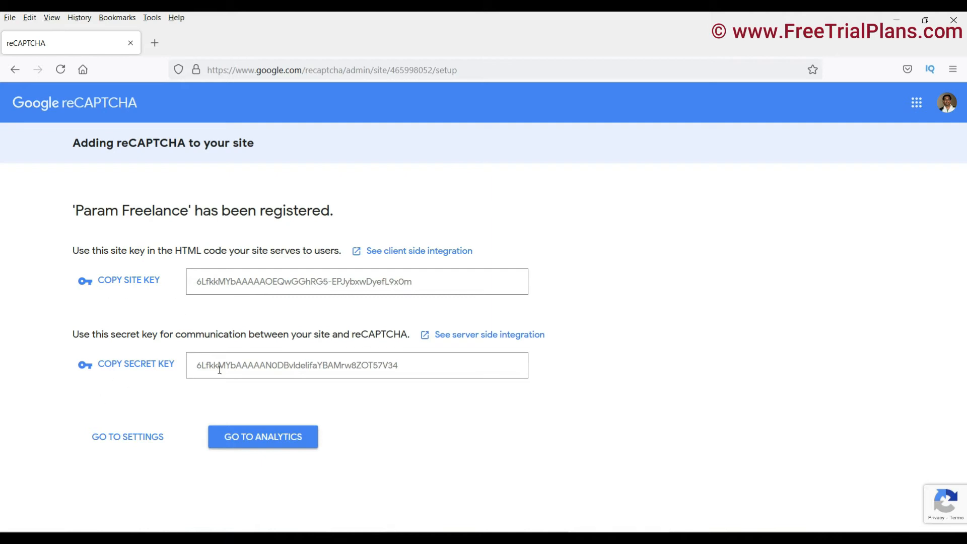
click(74, 21)
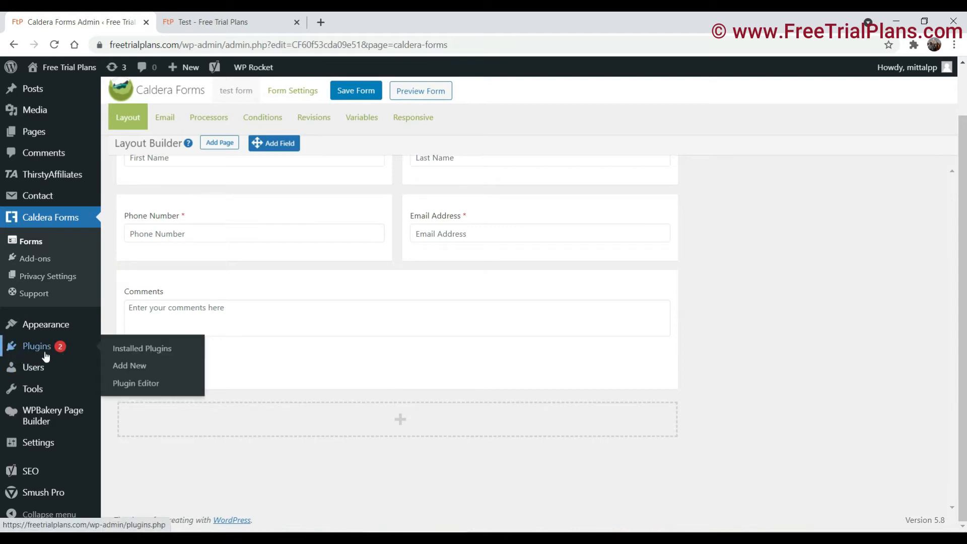
Search plugins for 'caldera', then install and activate Caldera Forms Anti Spam.
right_click(130, 365)
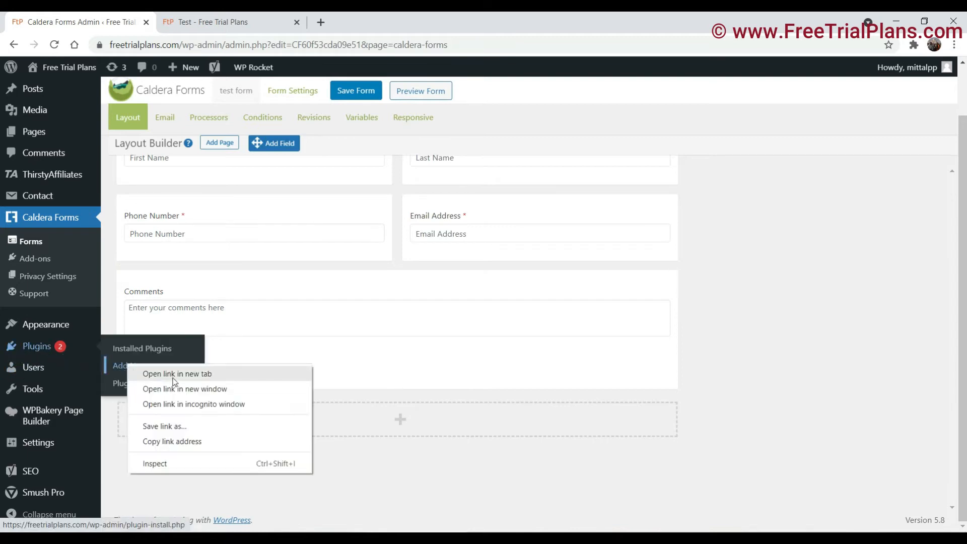
click(177, 373)
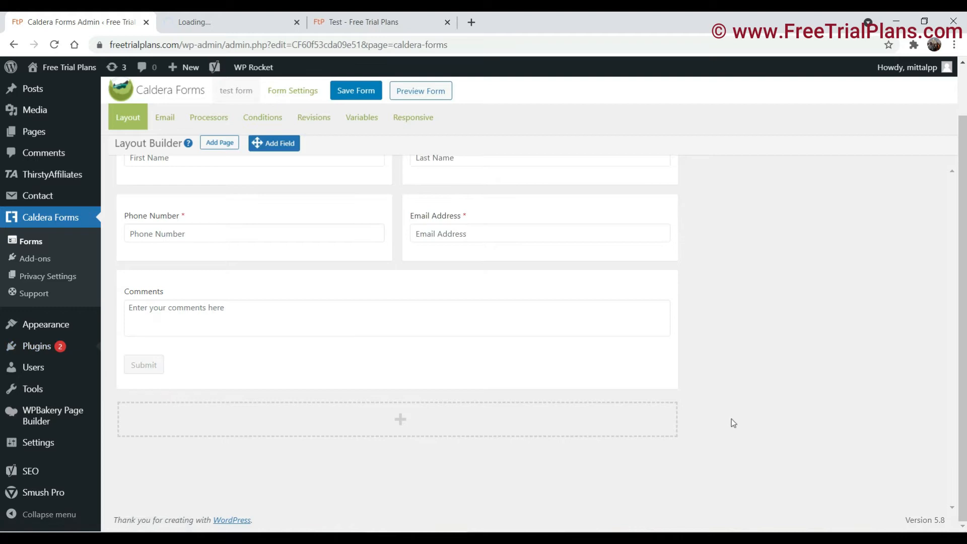
mouse_move(550, 341)
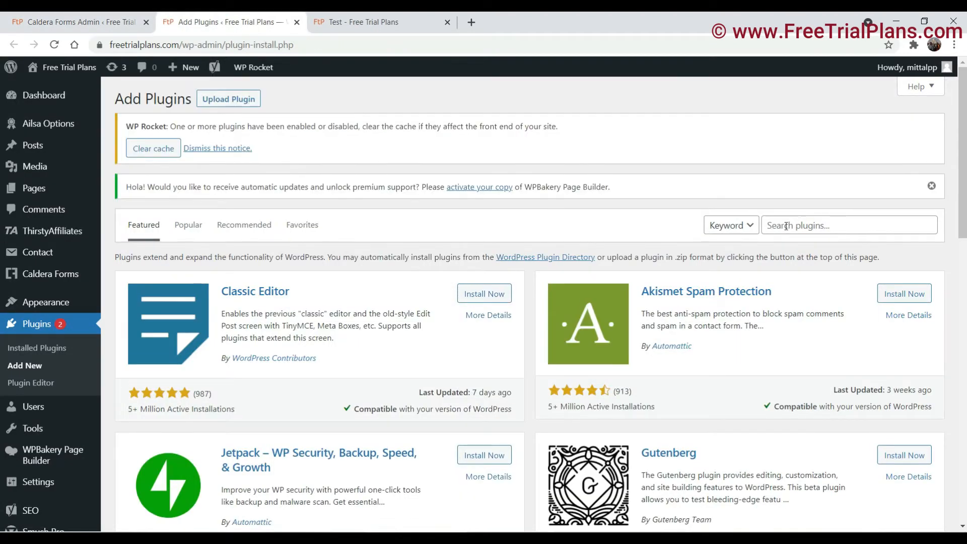
text(caldera)
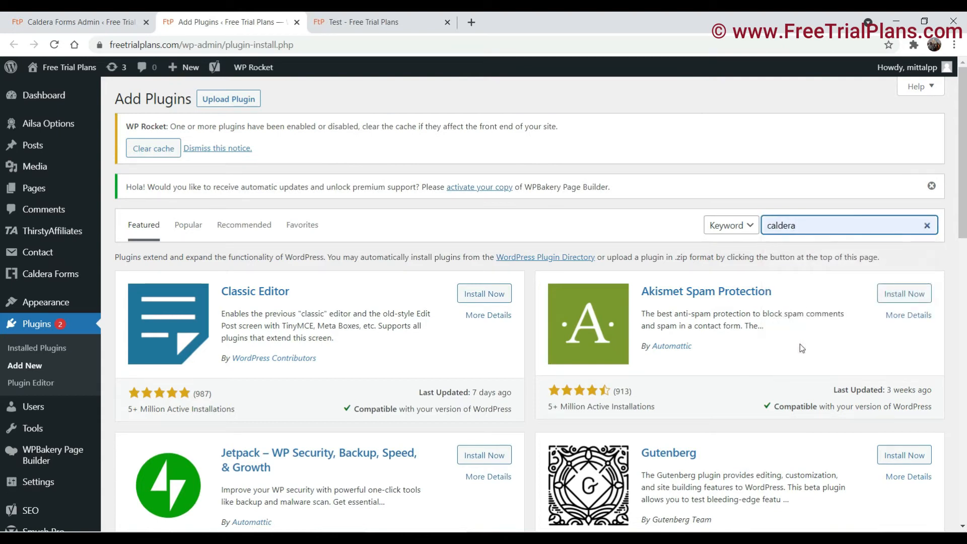
key(Return)
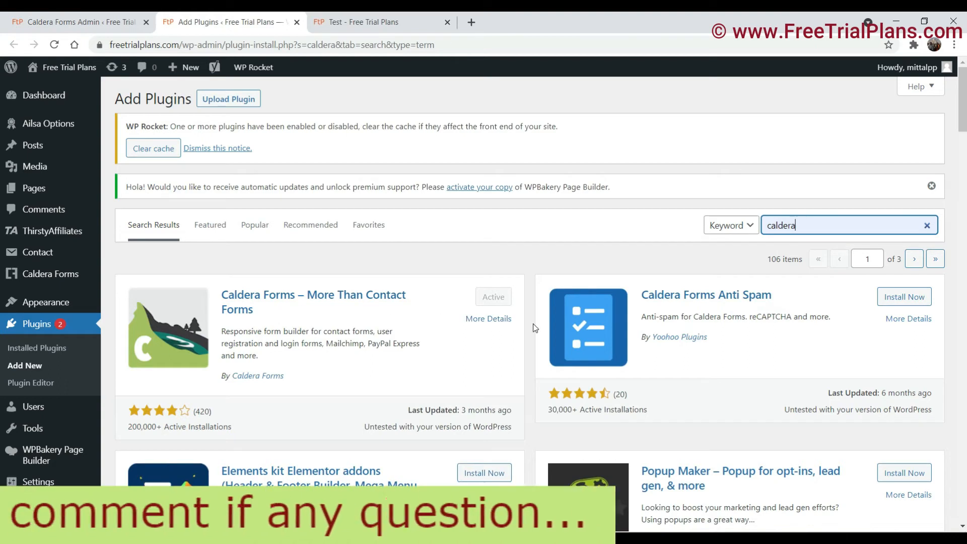
mouse_move(671, 307)
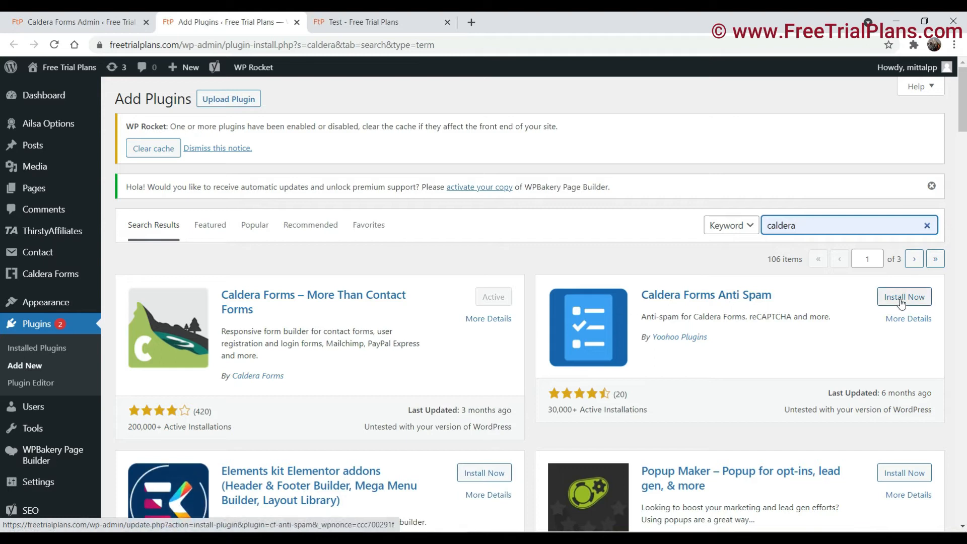
click(904, 297)
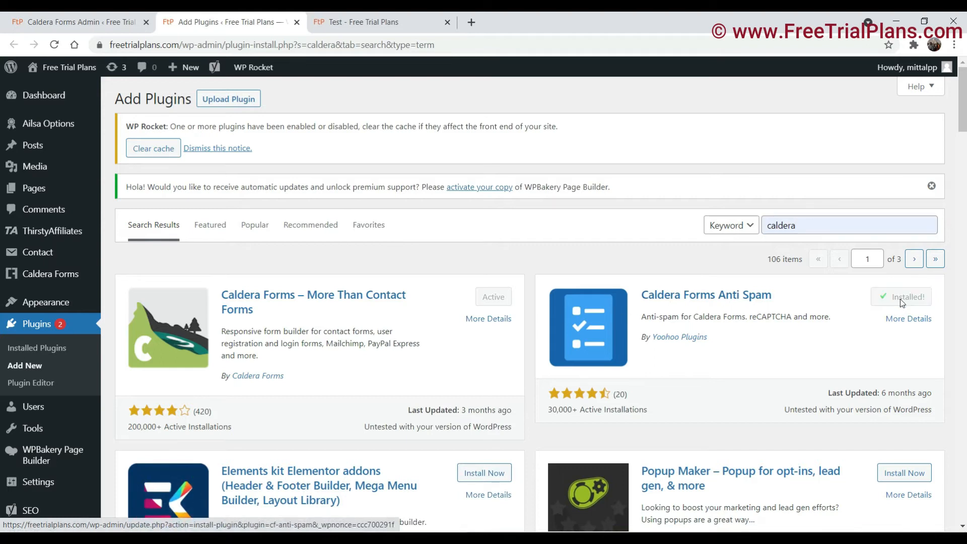
click(901, 297)
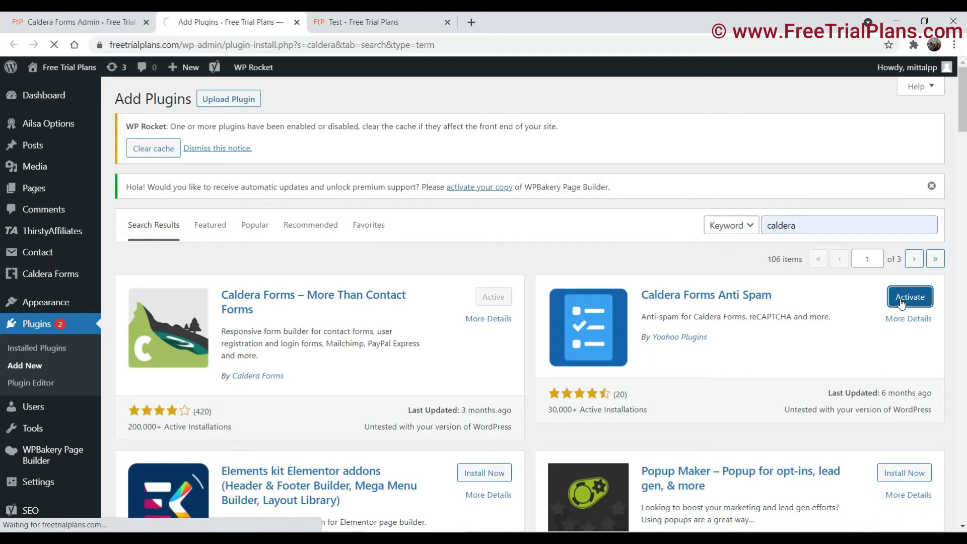
click(909, 297)
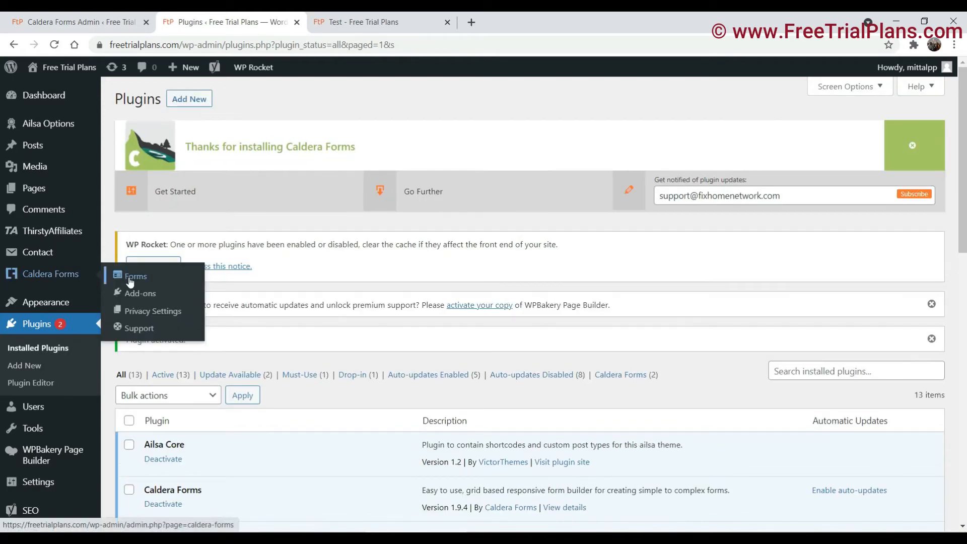
Edit the test form, add a field row below Comments, and list Special field types.
click(134, 276)
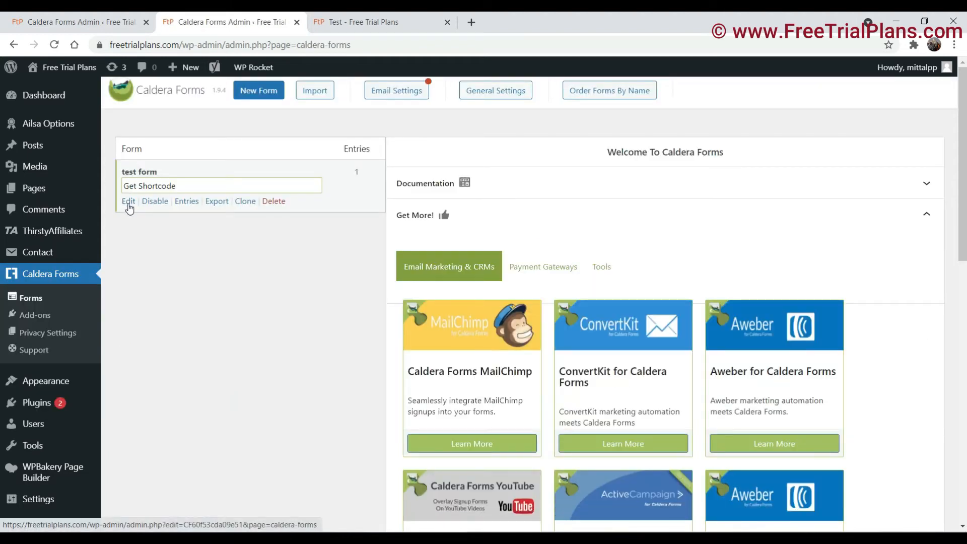
click(128, 201)
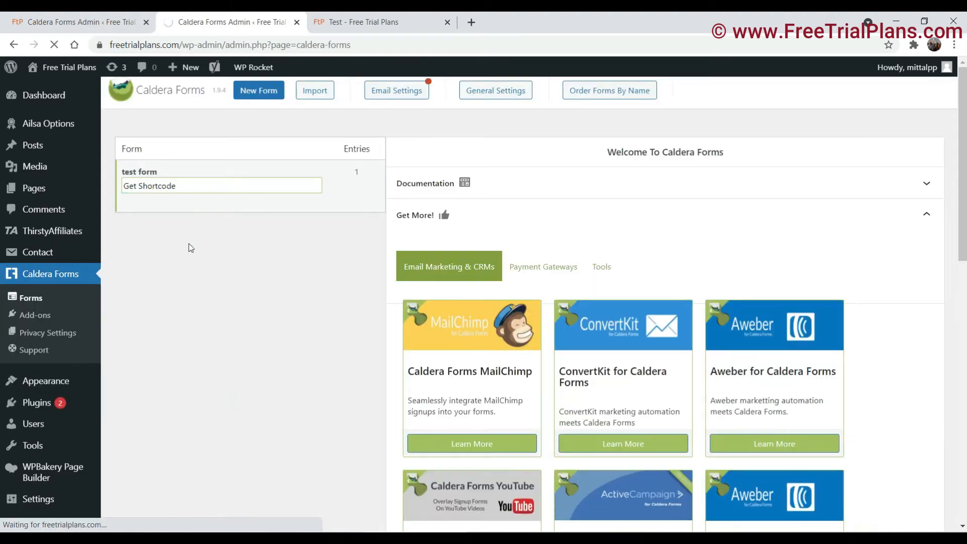
click(140, 171)
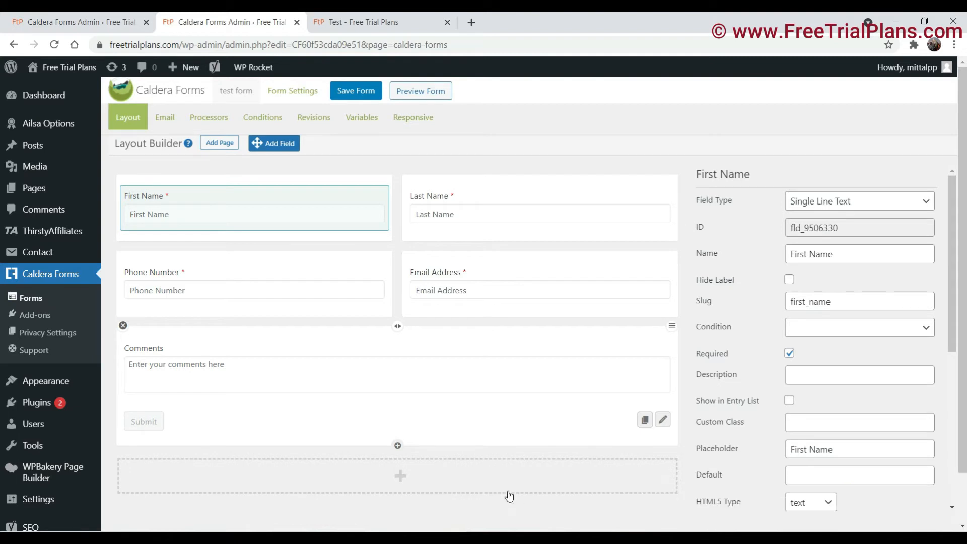
click(273, 143)
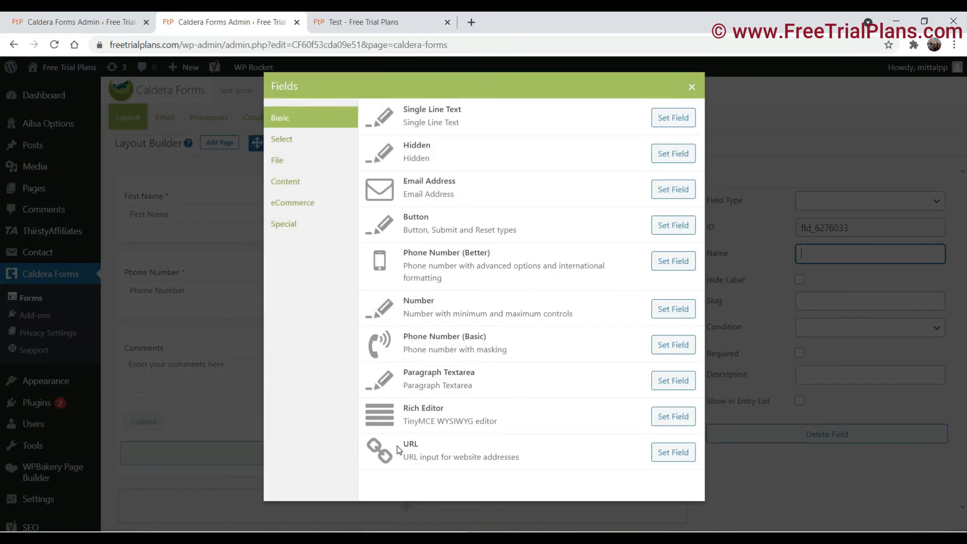
click(290, 223)
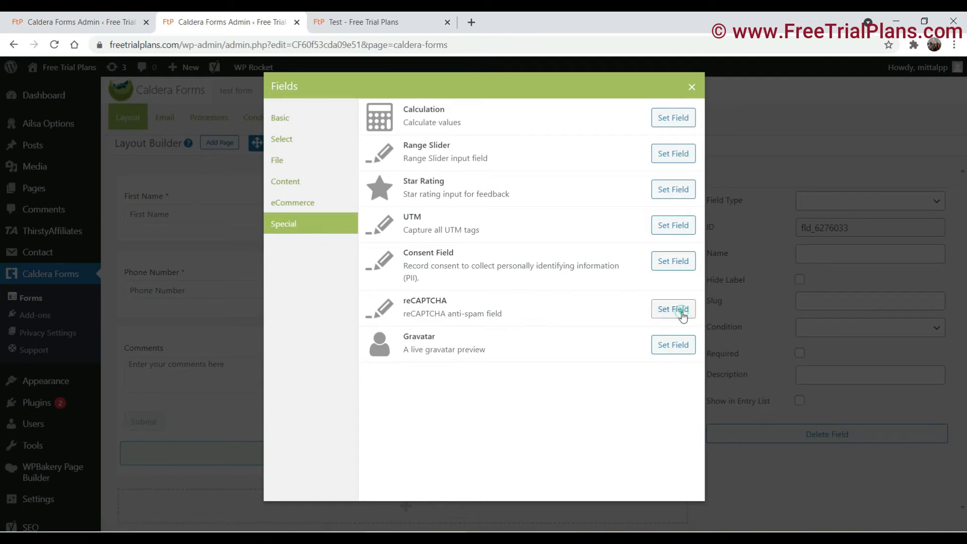
Make the new field a reCAPTCHA field, hide its label, and save the form.
click(673, 309)
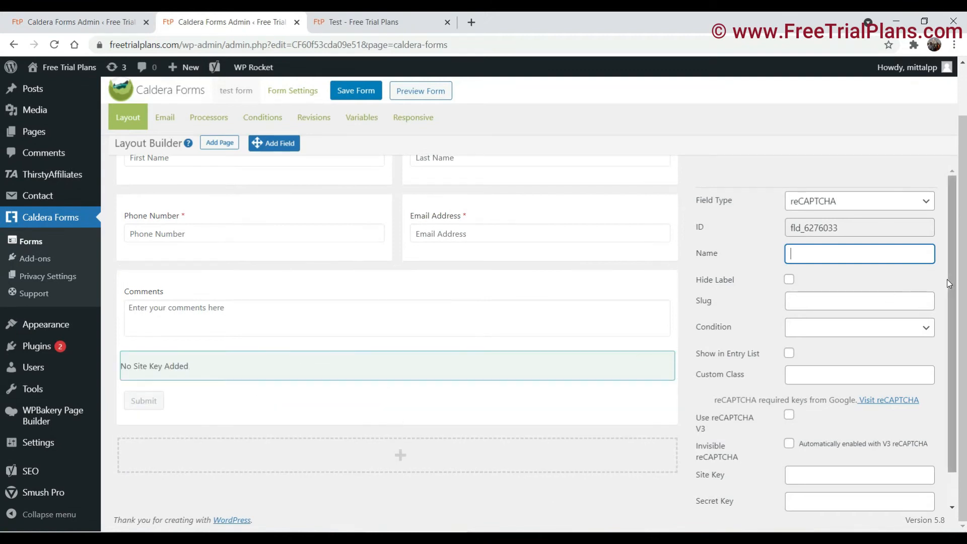
text(Recaptcha)
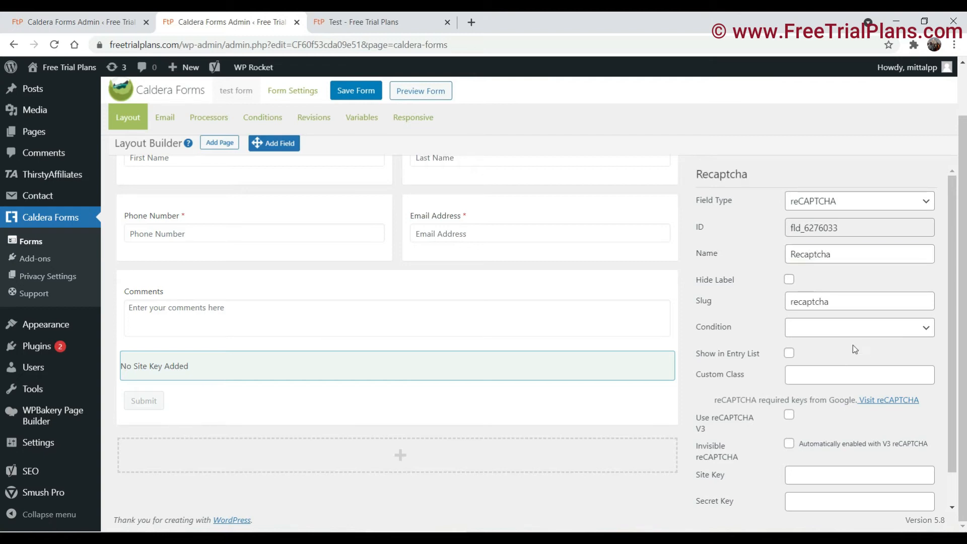
click(789, 280)
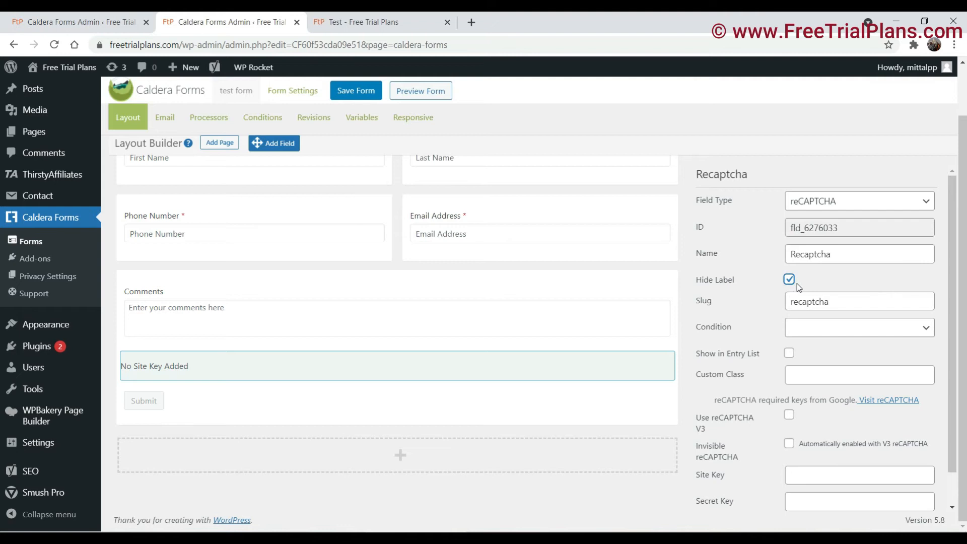
scroll(down, 3)
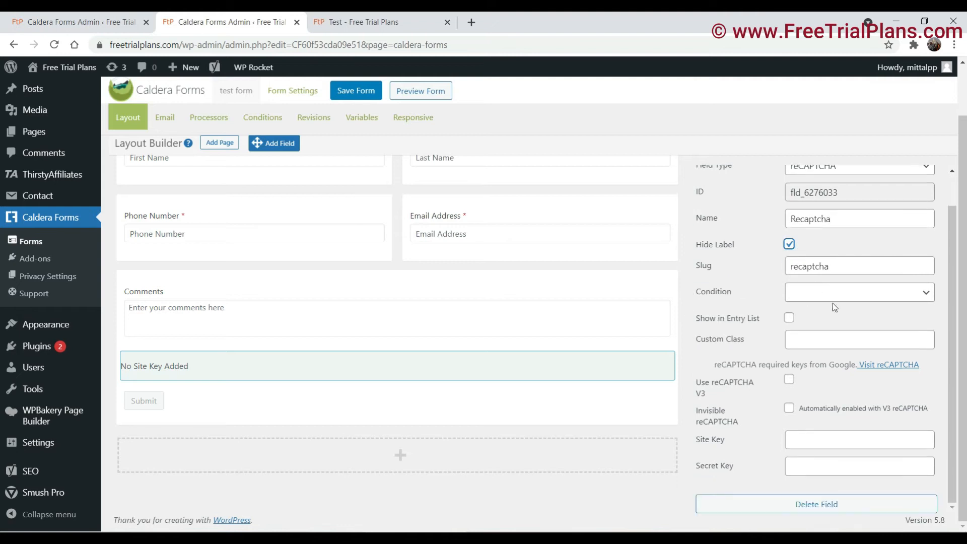
mouse_move(702, 390)
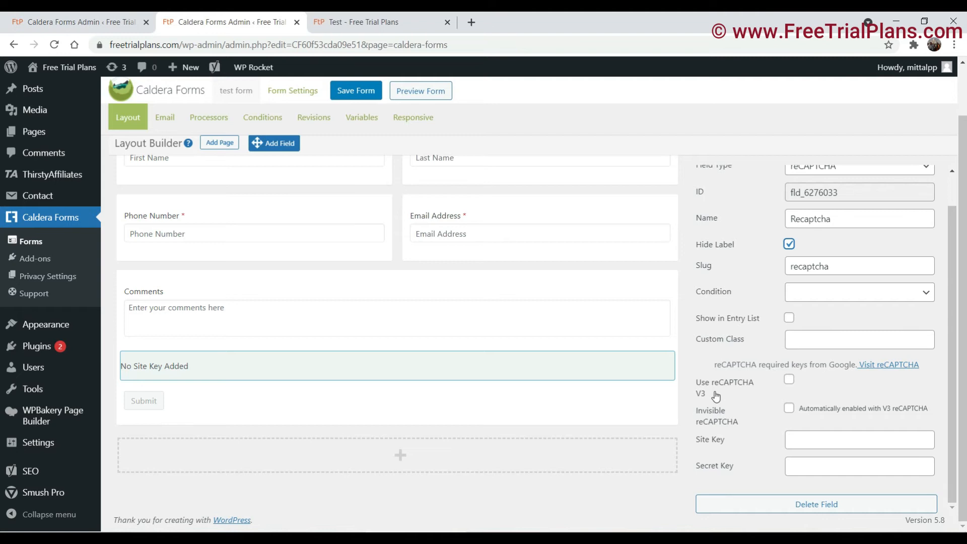
mouse_move(770, 400)
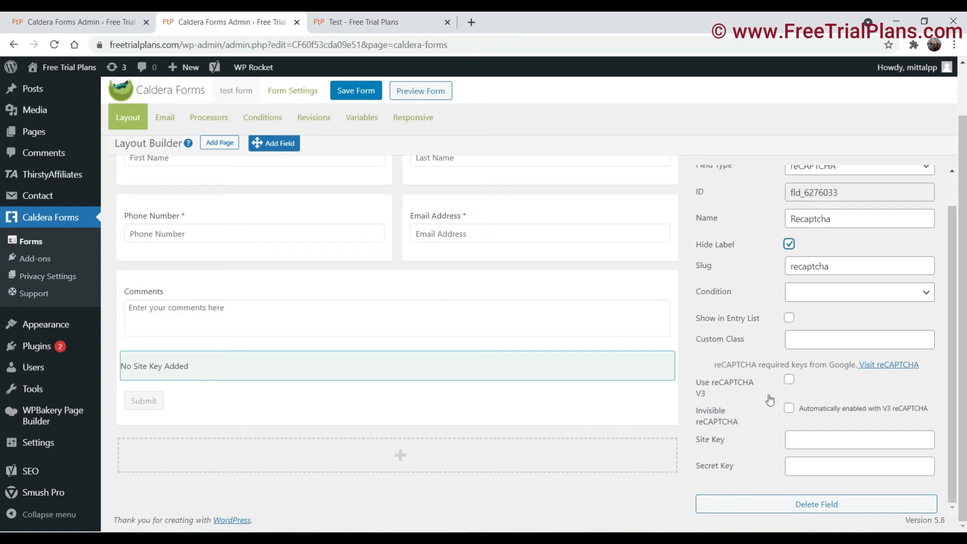
mouse_move(793, 390)
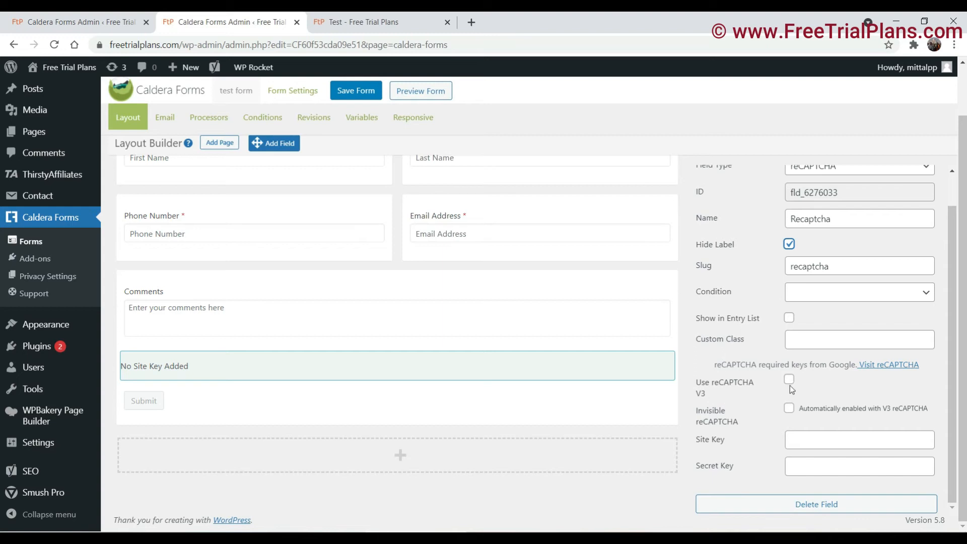
mouse_move(248, 394)
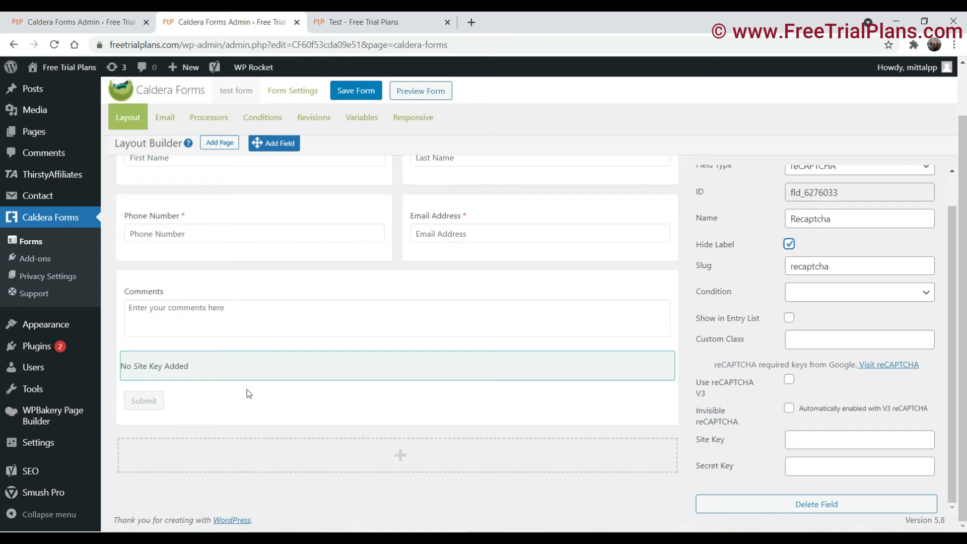
click(355, 91)
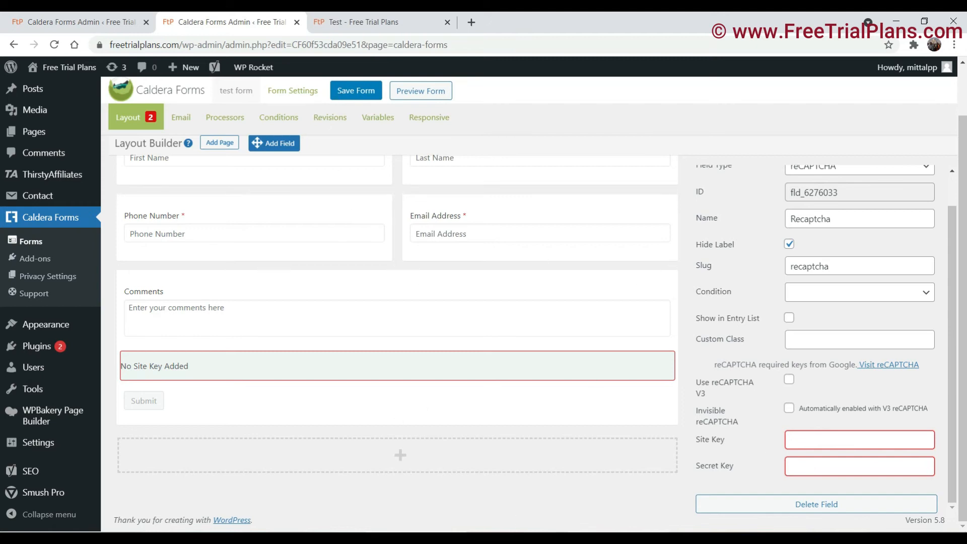
Copy the site and secret keys from the reCAPTCHA admin into the field, then save the test form.
click(888, 364)
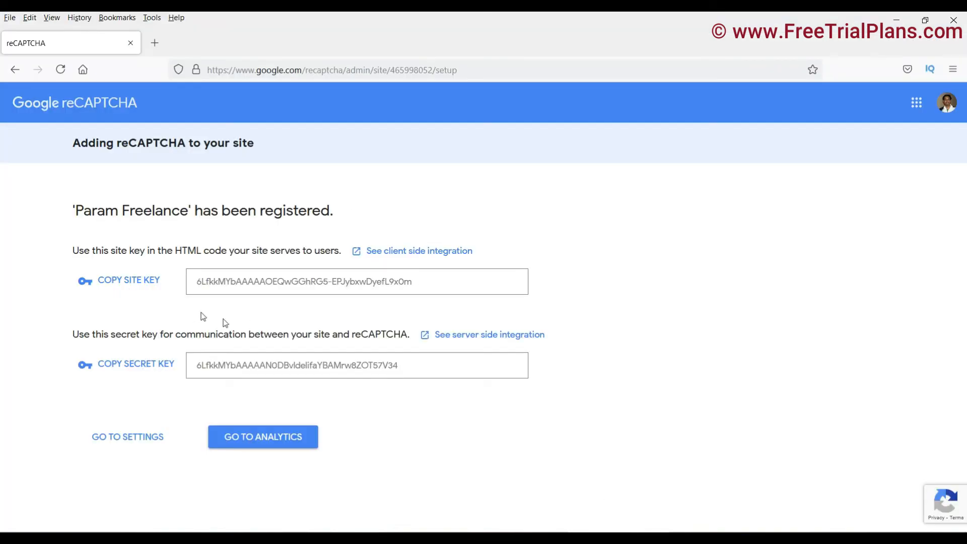
click(129, 280)
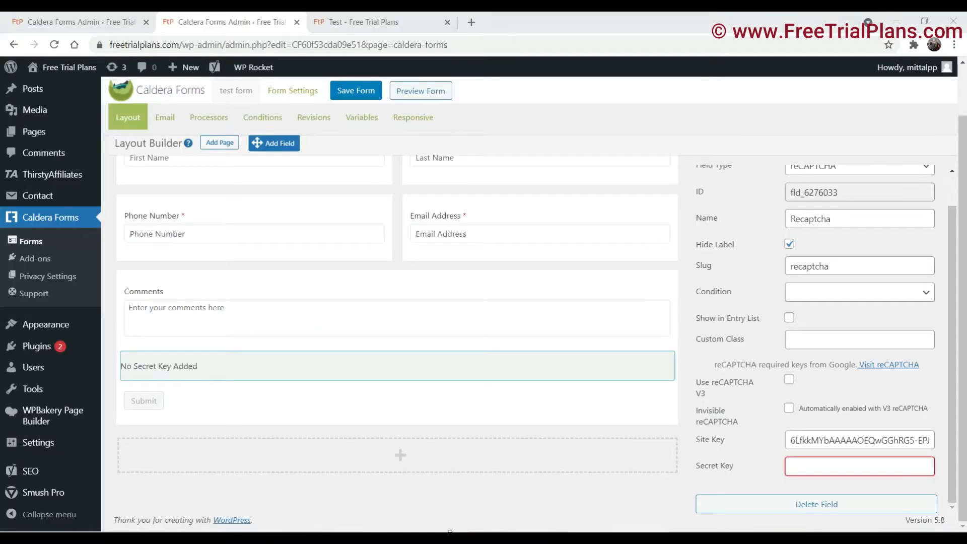
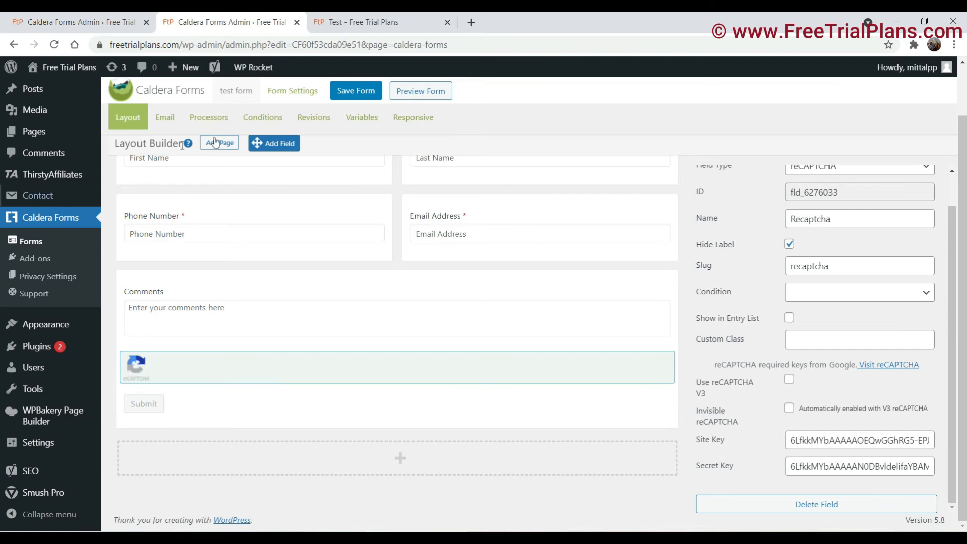
click(356, 90)
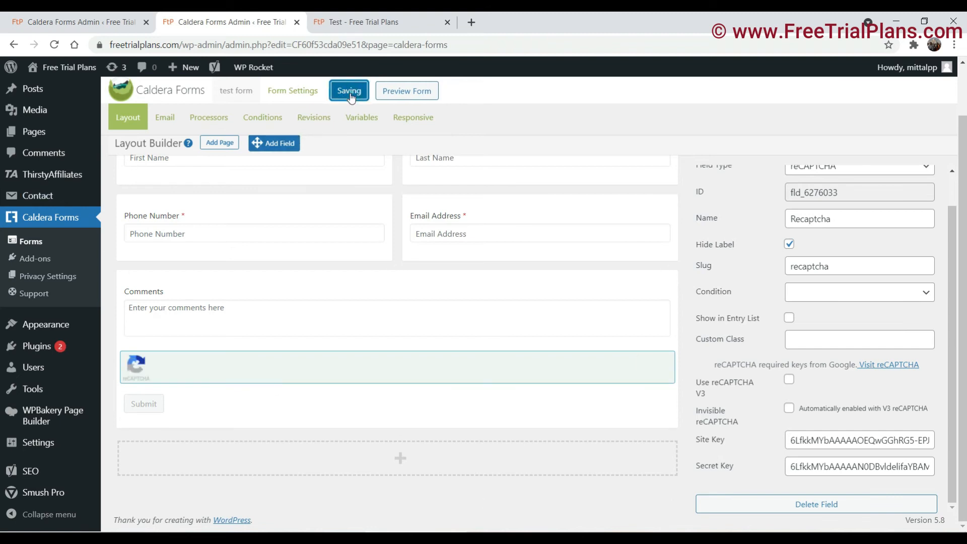
click(349, 91)
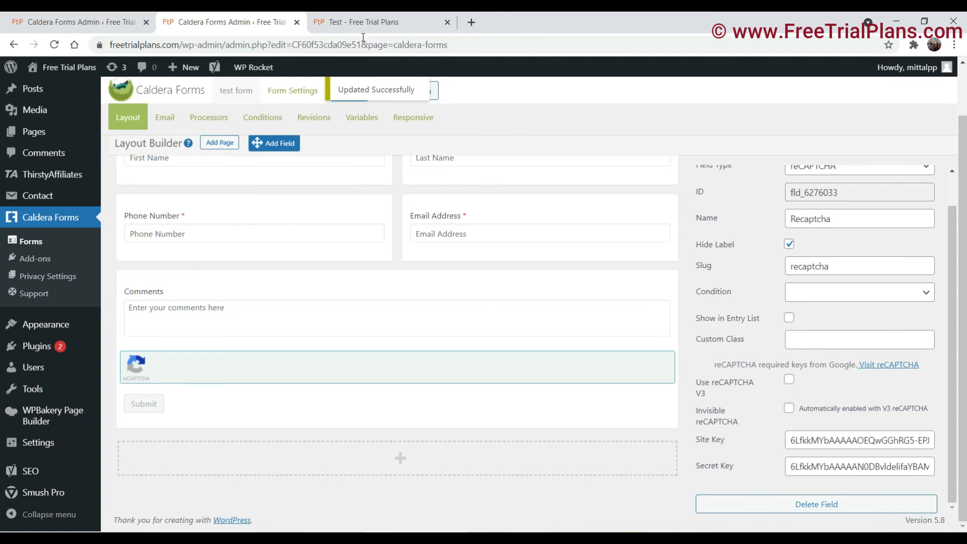
Reload the test page and fill in name, phone, email 'test@ex' and comments 'Testing website'.
click(364, 21)
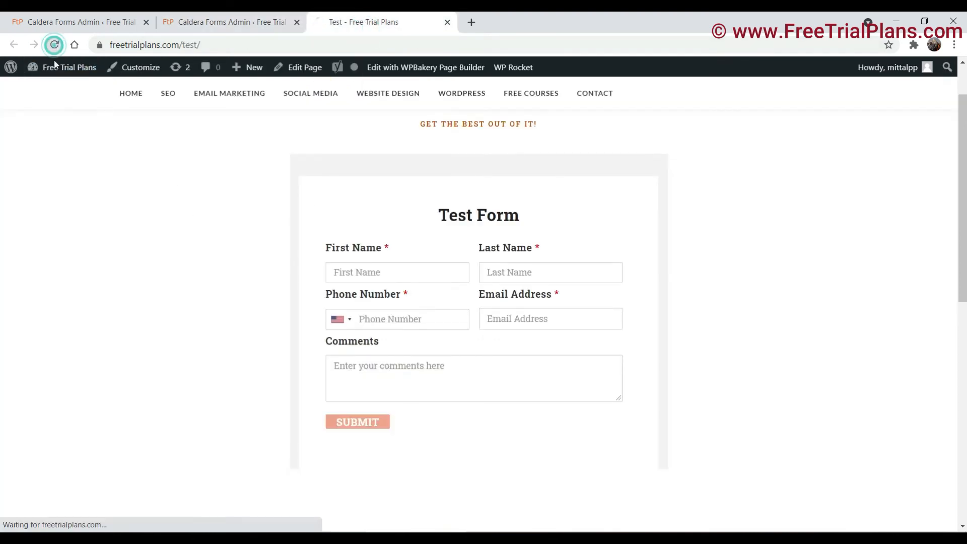
click(53, 44)
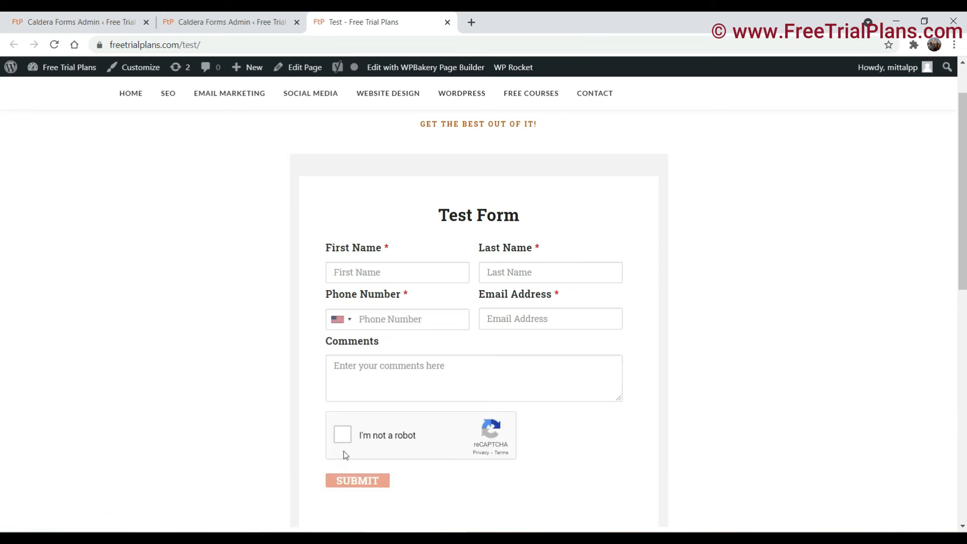
mouse_move(345, 439)
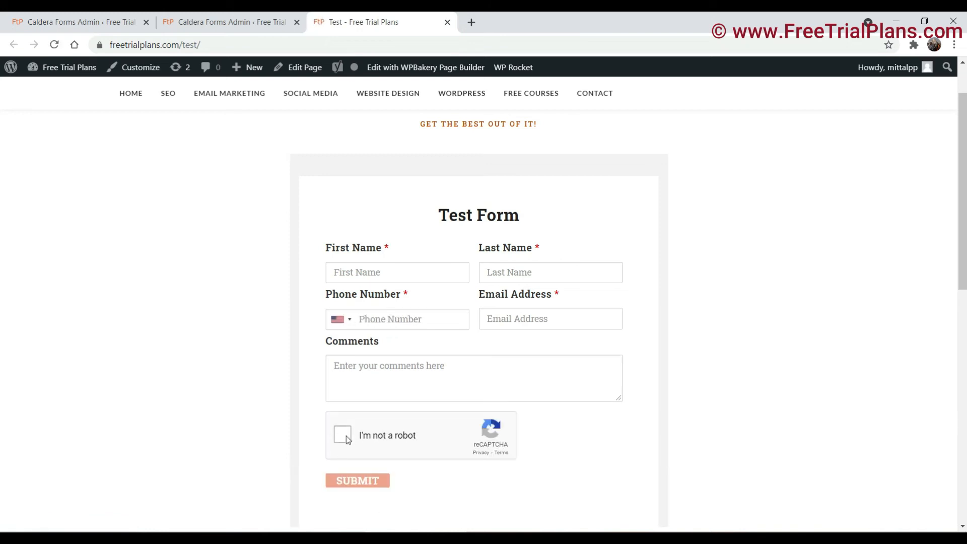
mouse_move(368, 296)
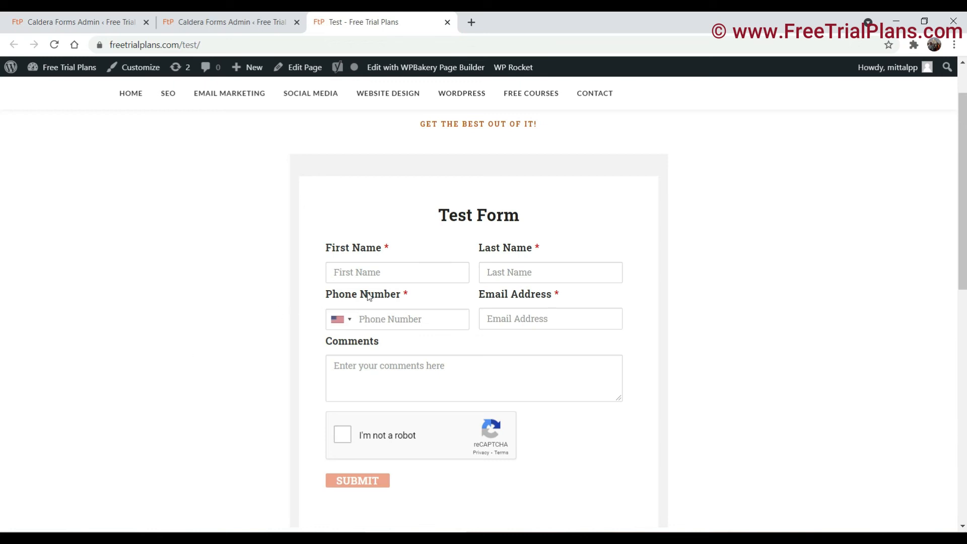
click(396, 273)
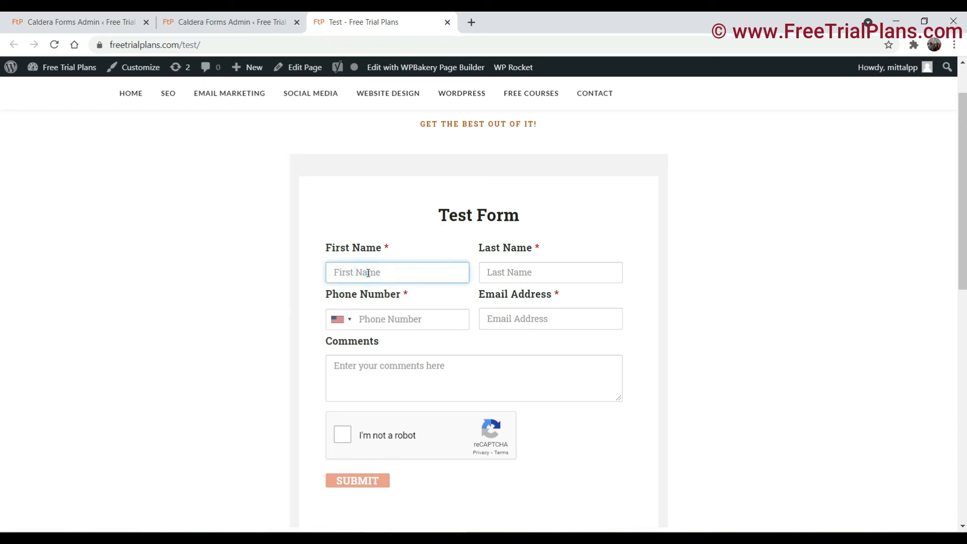
click(398, 319)
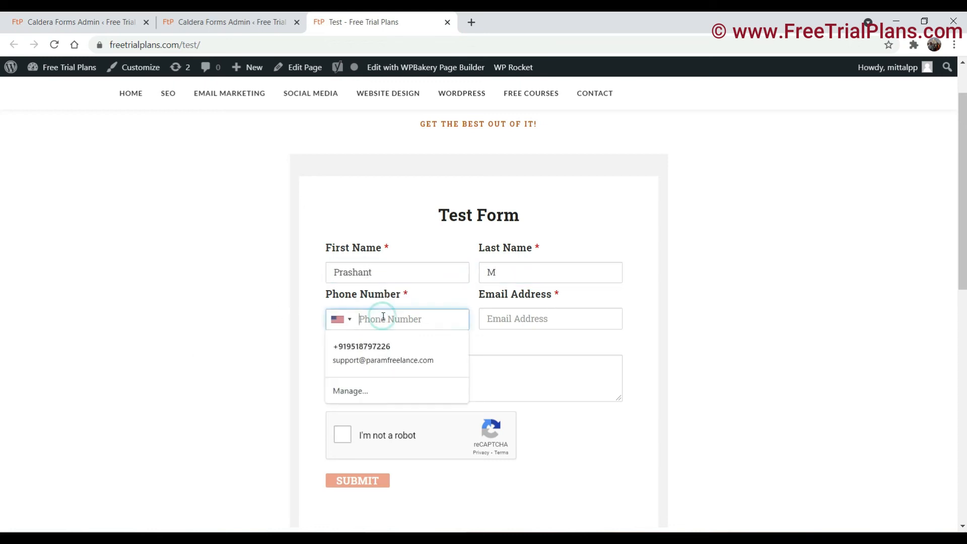
text(test@ex)
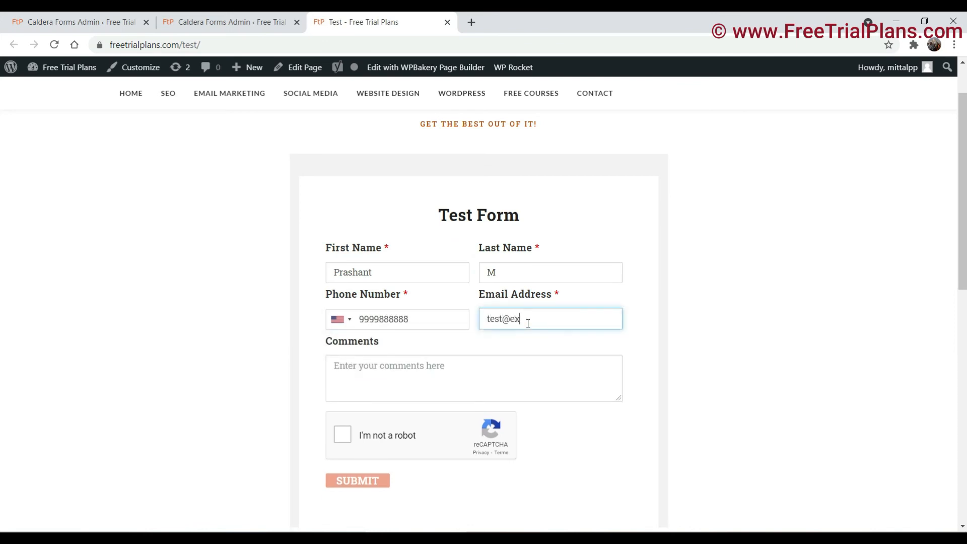
text(Testing website)
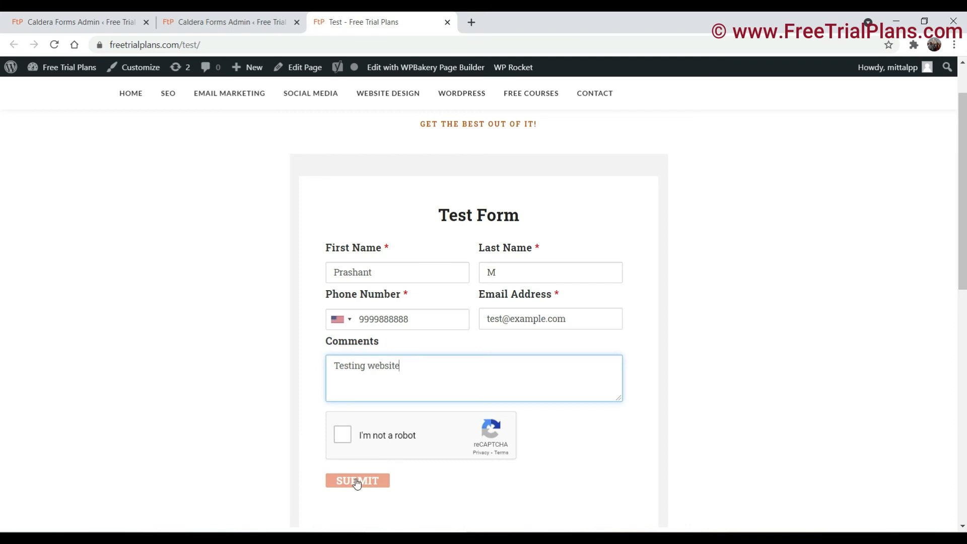
Tick 'I'm not a robot' and submit the form until it reports success.
click(357, 480)
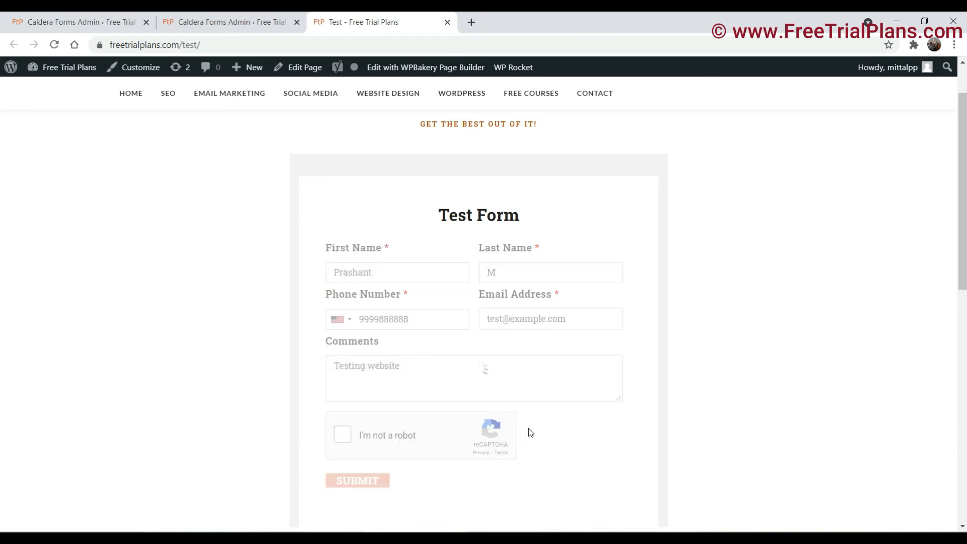
scroll(down, 3)
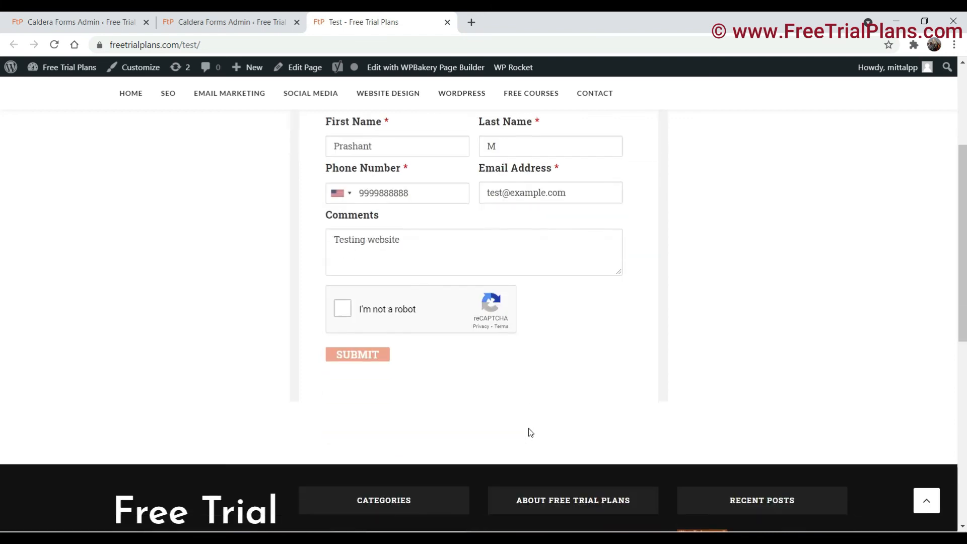
scroll(up, 3)
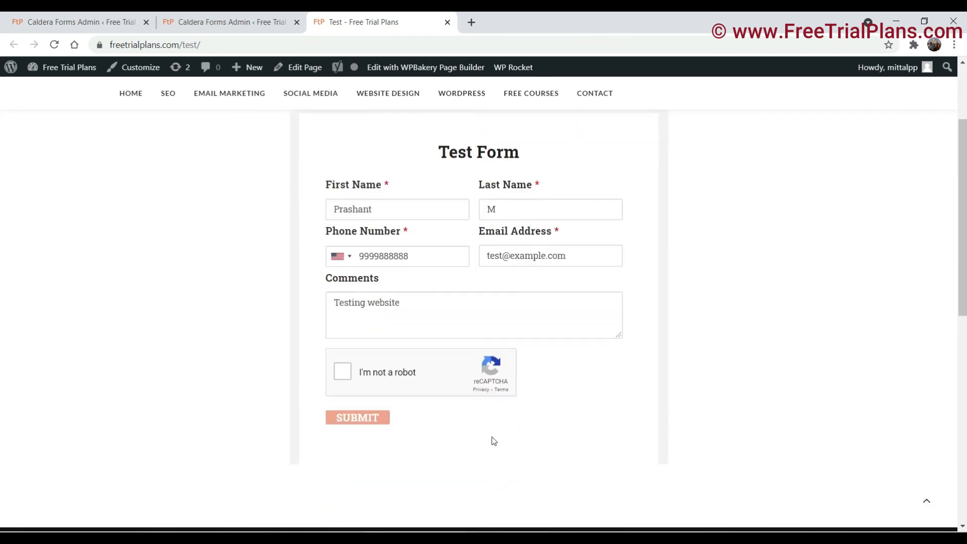
click(342, 372)
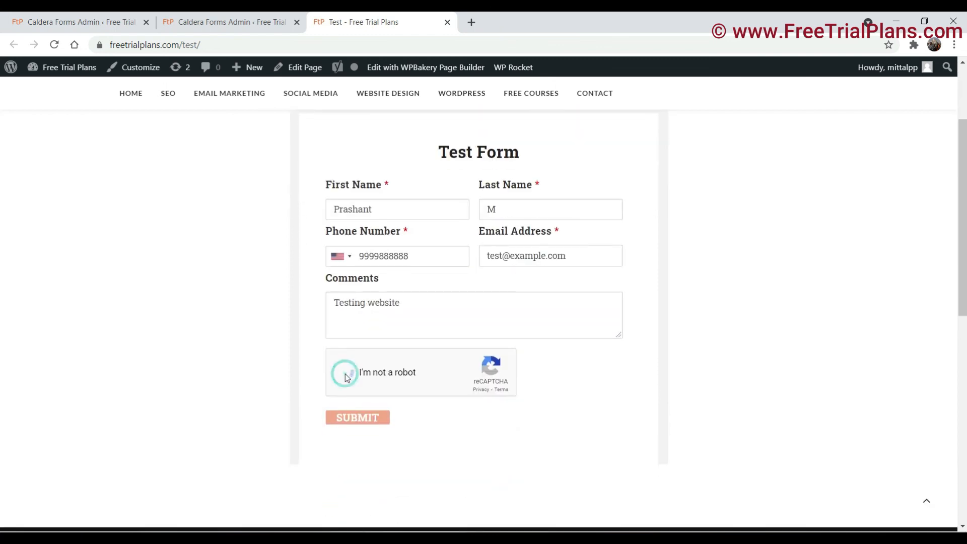
click(346, 372)
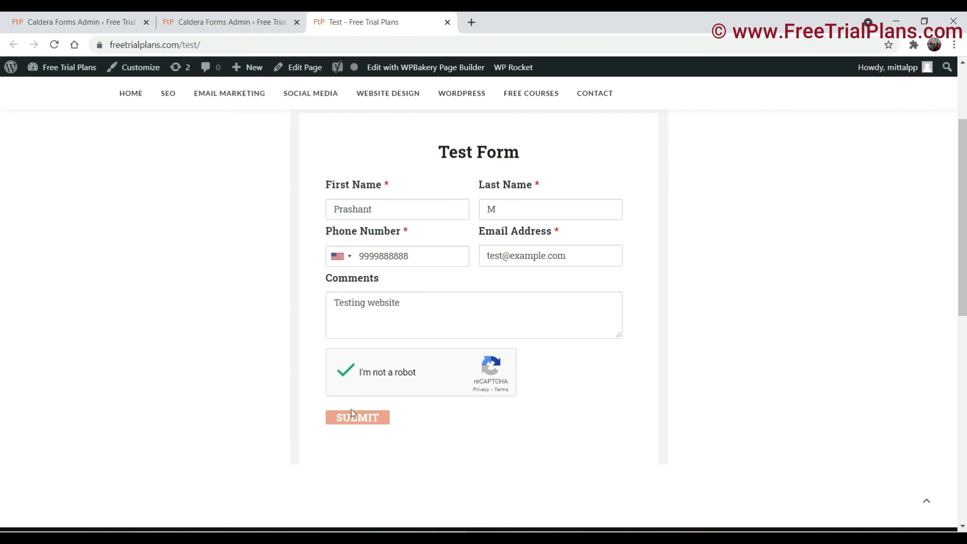
click(357, 417)
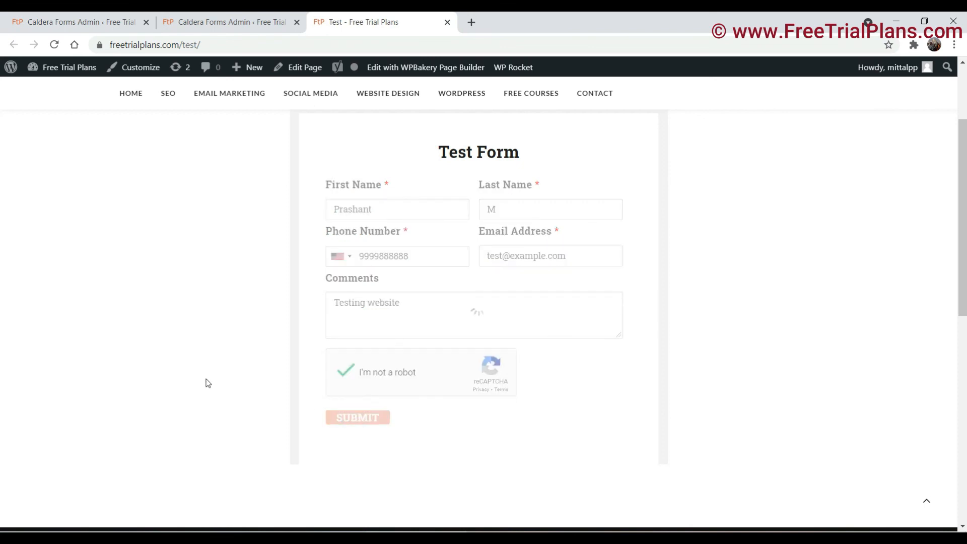
click(357, 418)
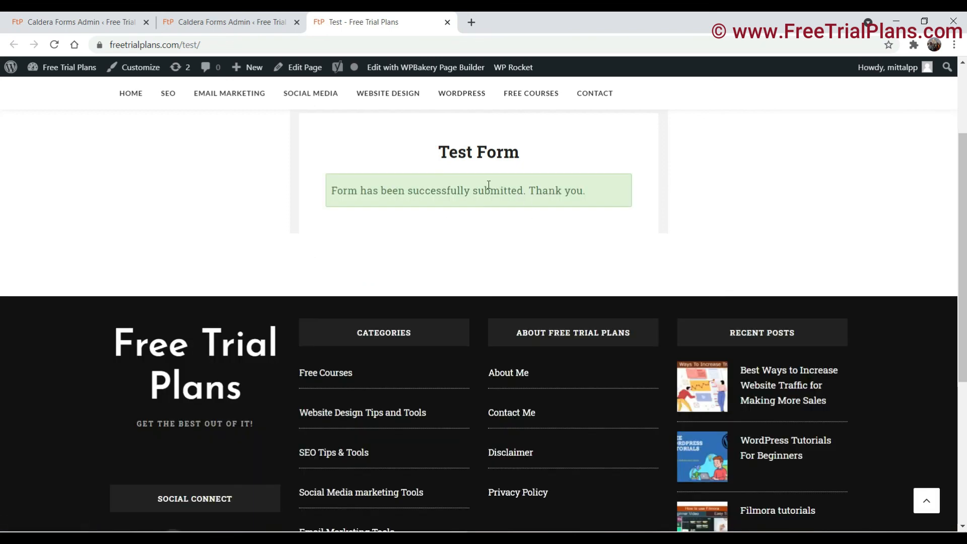